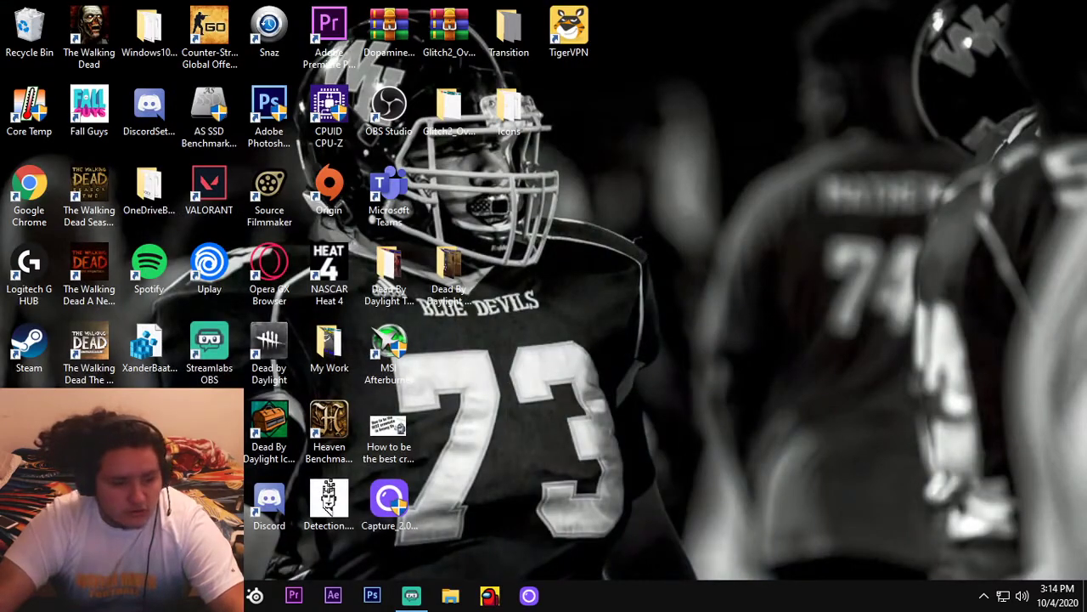
Launch Chrome and search 'steam unlocked' to reach the steamunlocked.net results
{"action": "left_click", "coordinate": [29, 191]}
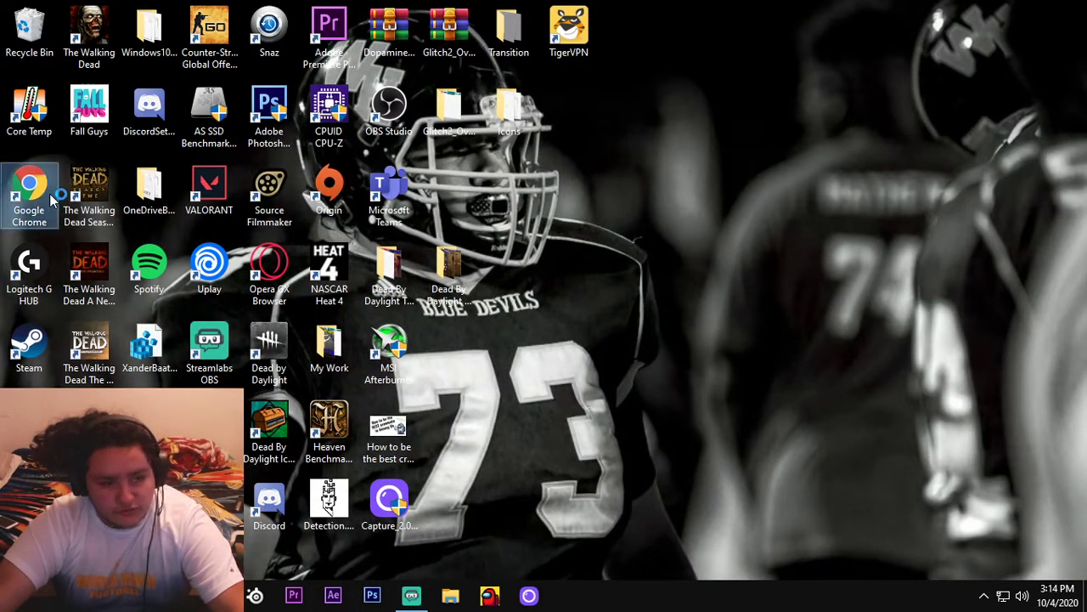
{"action": "double_click", "coordinate": [28, 194]}
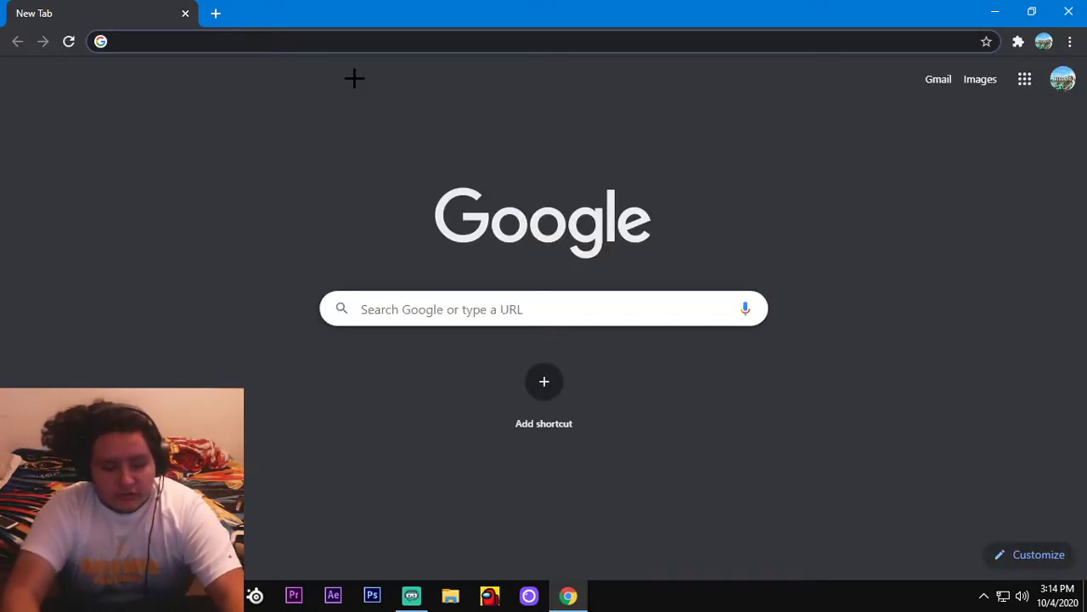
{"action": "type", "text": "steam un"}
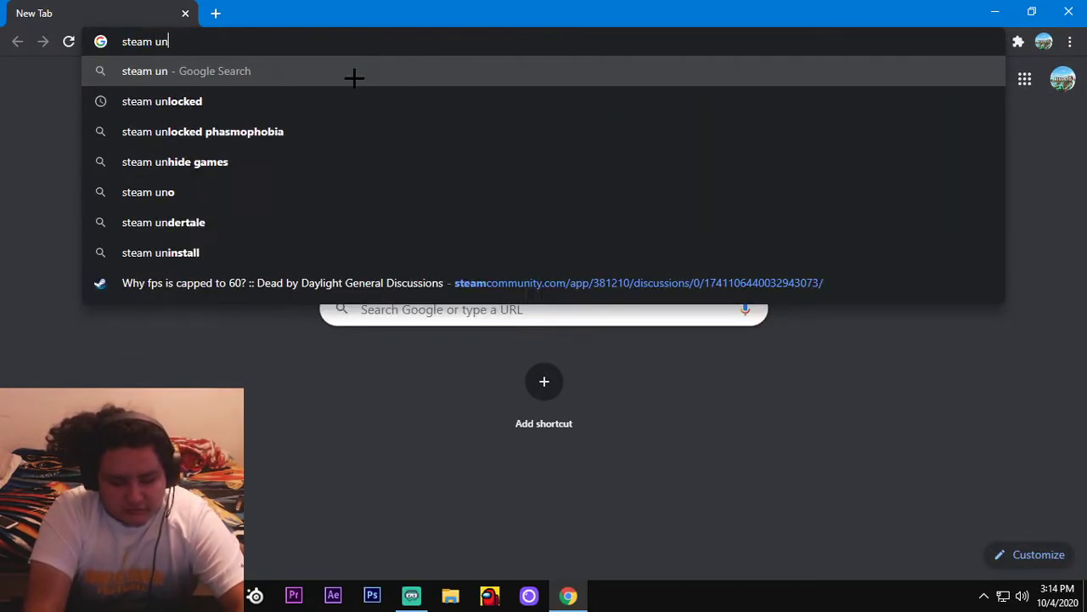
{"action": "left_click", "coordinate": [162, 101]}
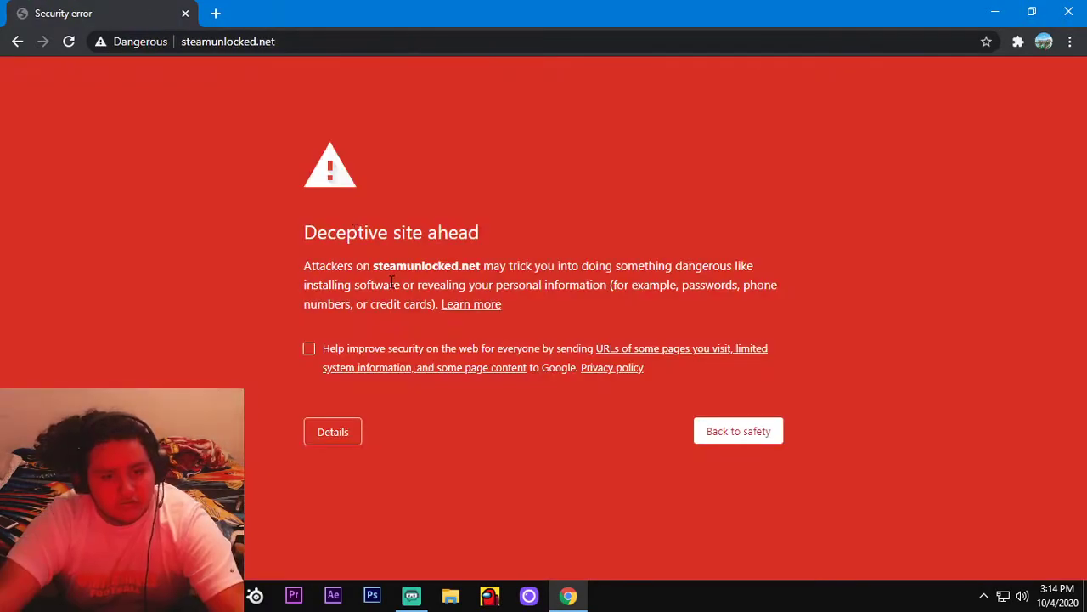
{"action": "mouse_move", "coordinate": [600, 419]}
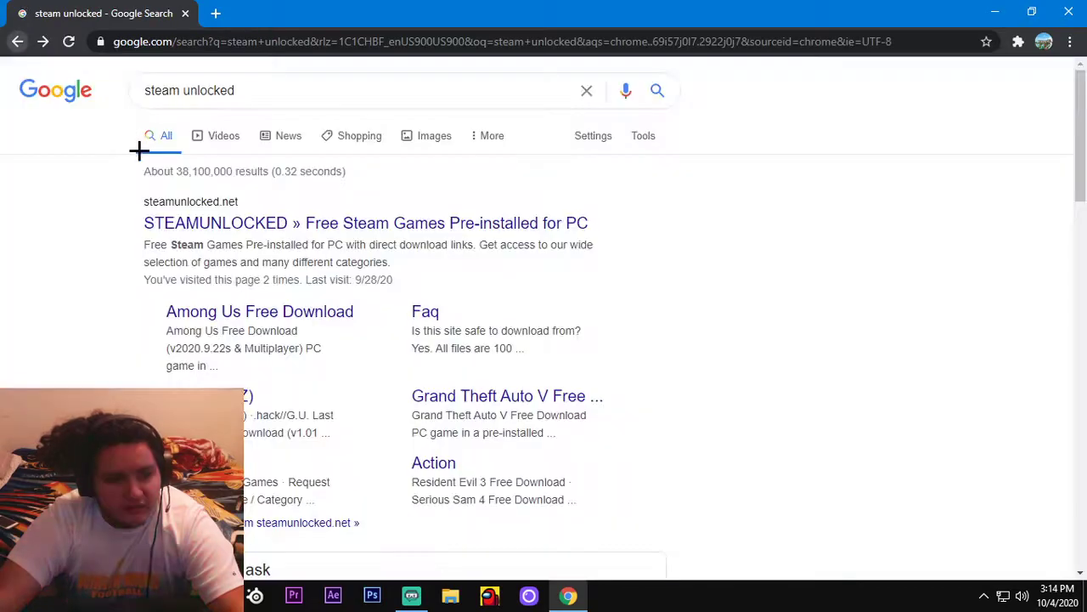
{"action": "mouse_move", "coordinate": [420, 234]}
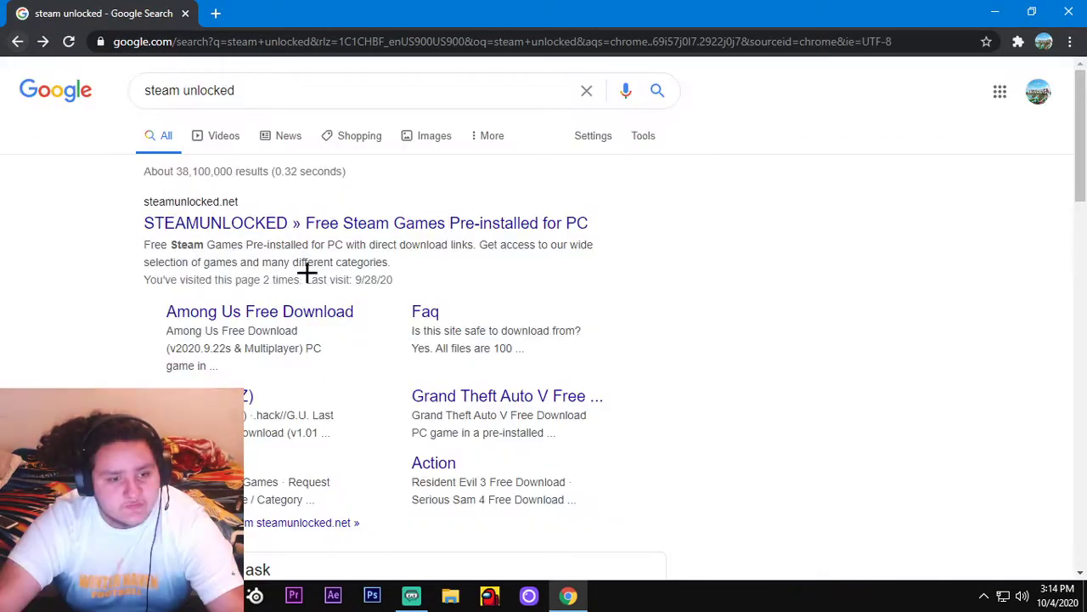
{"action": "mouse_move", "coordinate": [270, 296]}
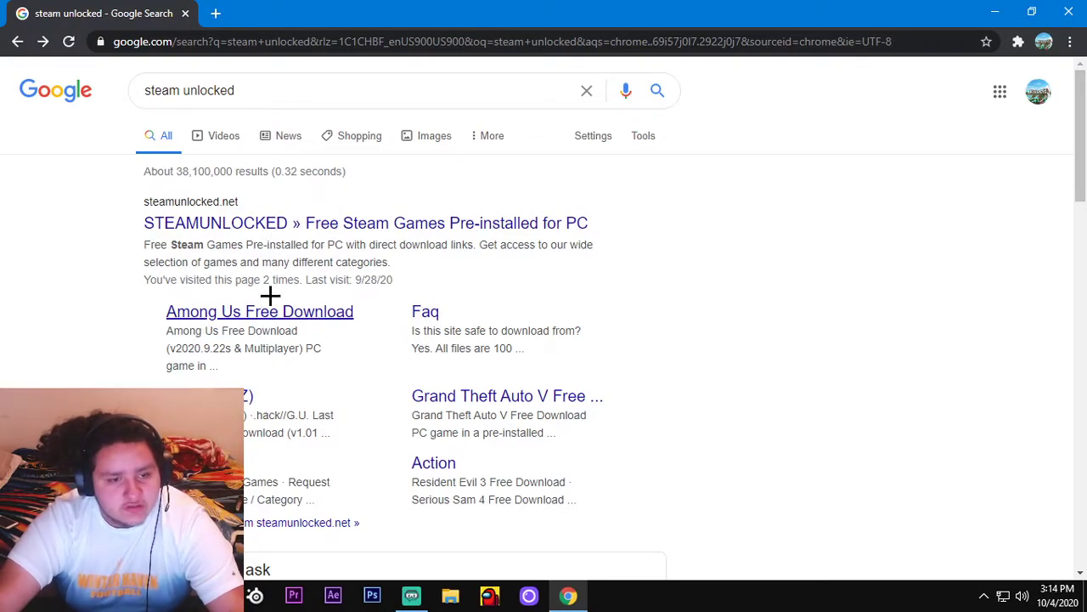
Open the 'Among Us Free Download' result and expand the warning page's Details
{"action": "left_click", "coordinate": [259, 311]}
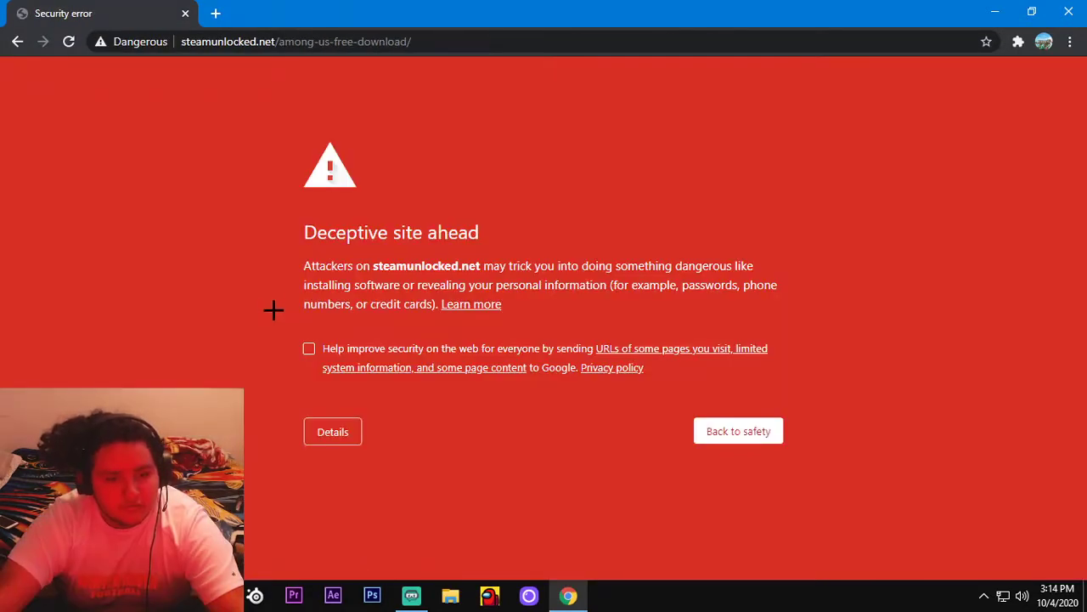
{"action": "mouse_move", "coordinate": [330, 363]}
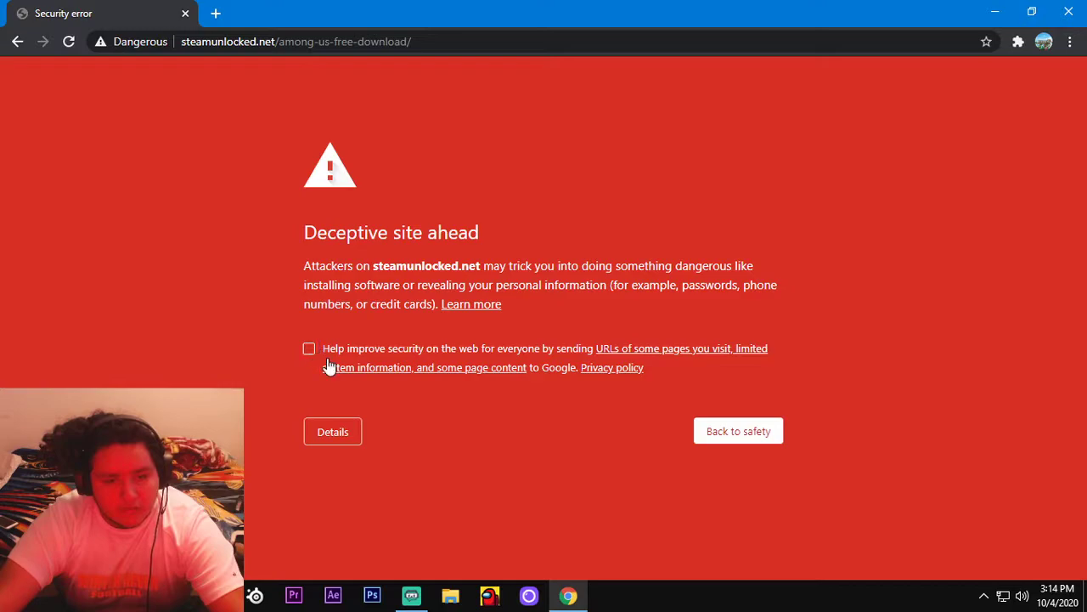
{"action": "mouse_move", "coordinate": [634, 375]}
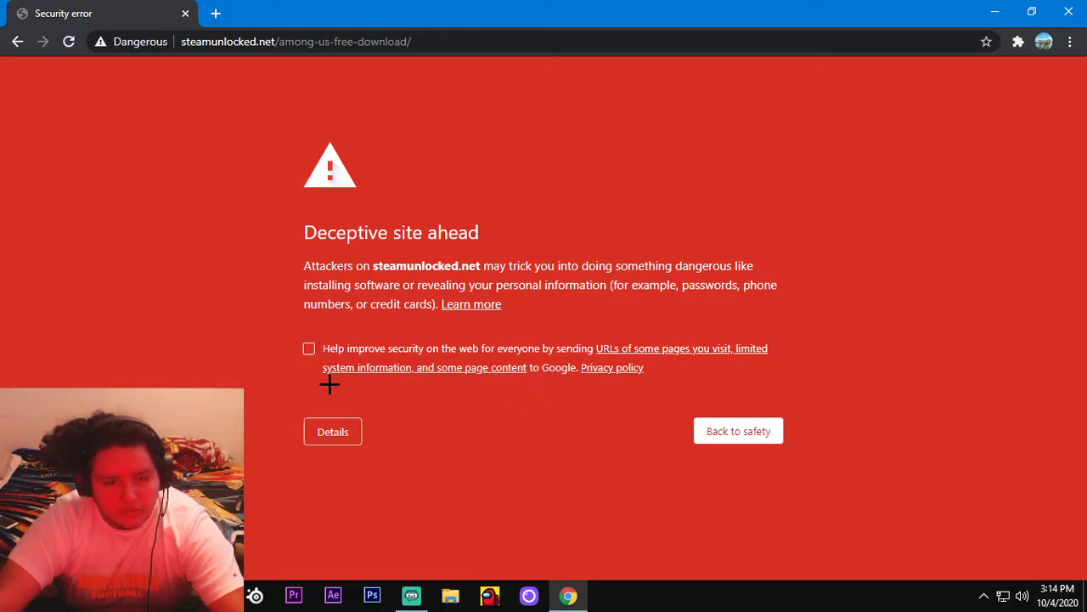
{"action": "left_click", "coordinate": [332, 430]}
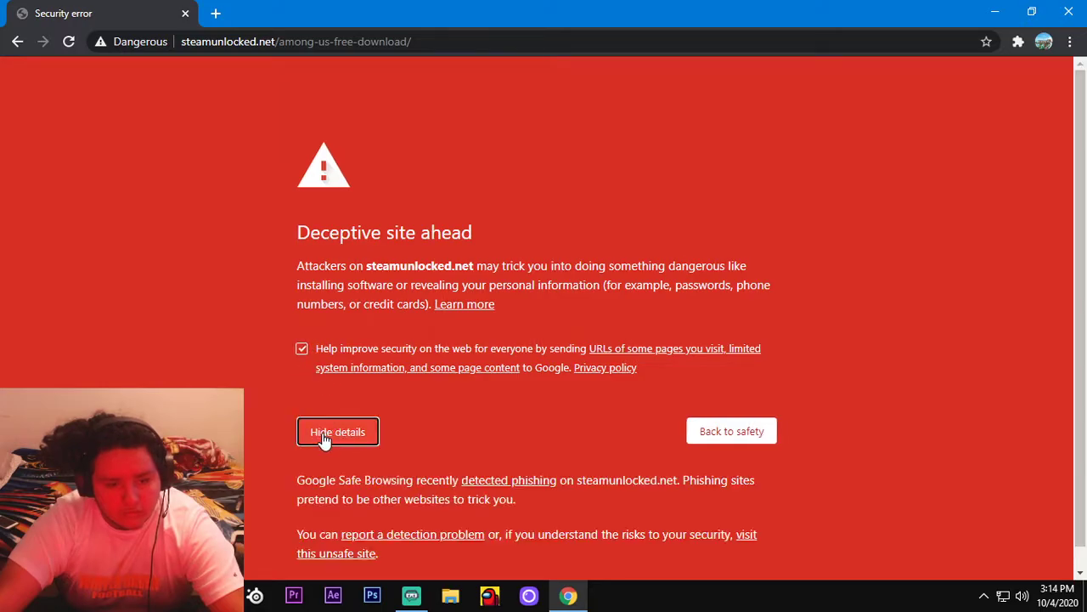
{"action": "left_click", "coordinate": [337, 431]}
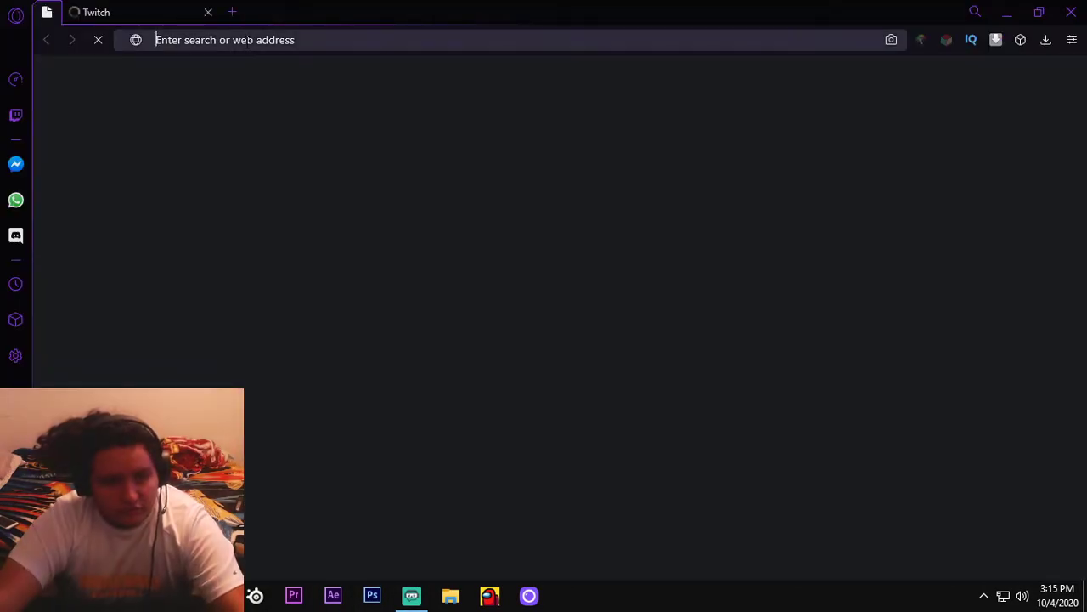
Enter 'steam unlocked' in Opera GX's address bar and load steamunlocked.net
{"action": "type", "text": "steam unlocked"}
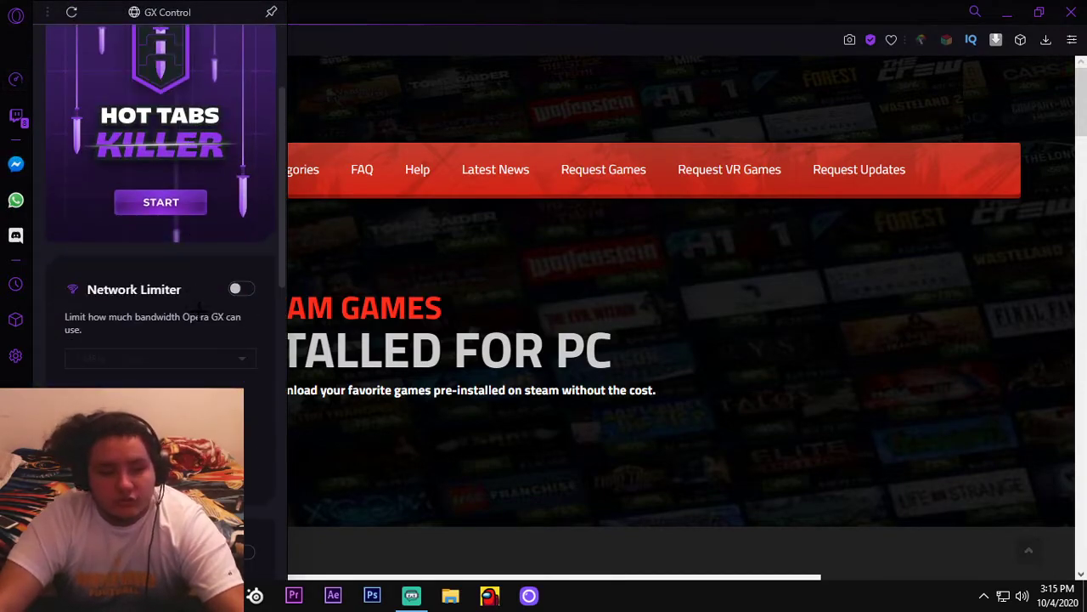
{"action": "scroll", "scroll_direction": "down", "scroll_amount": 3}
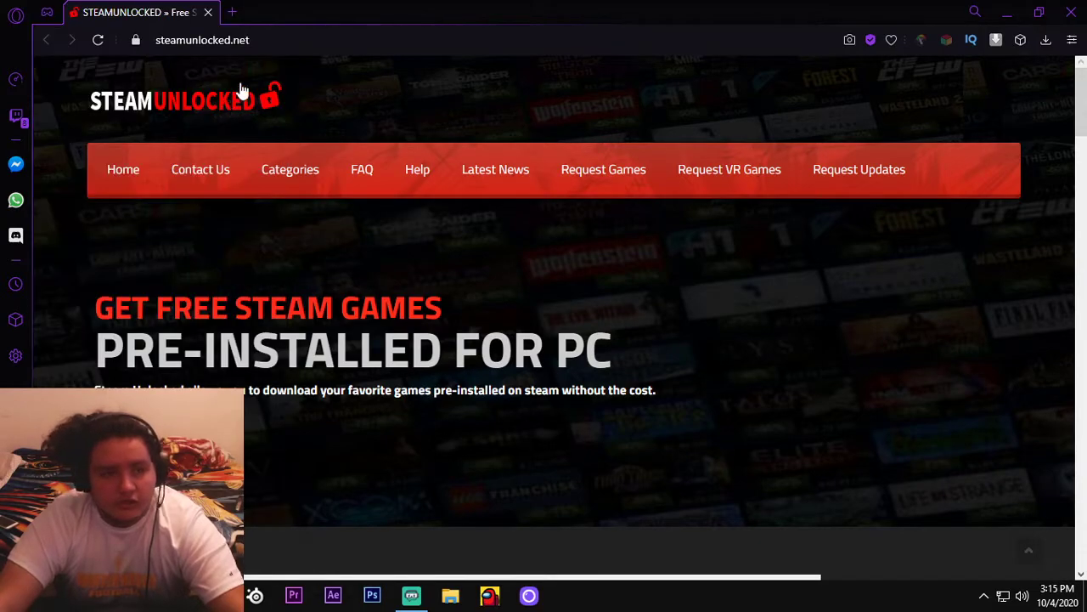
Scroll through the All Games (A–Z) list down to the Among Us entry
{"action": "scroll", "scroll_direction": "down", "scroll_amount": 3}
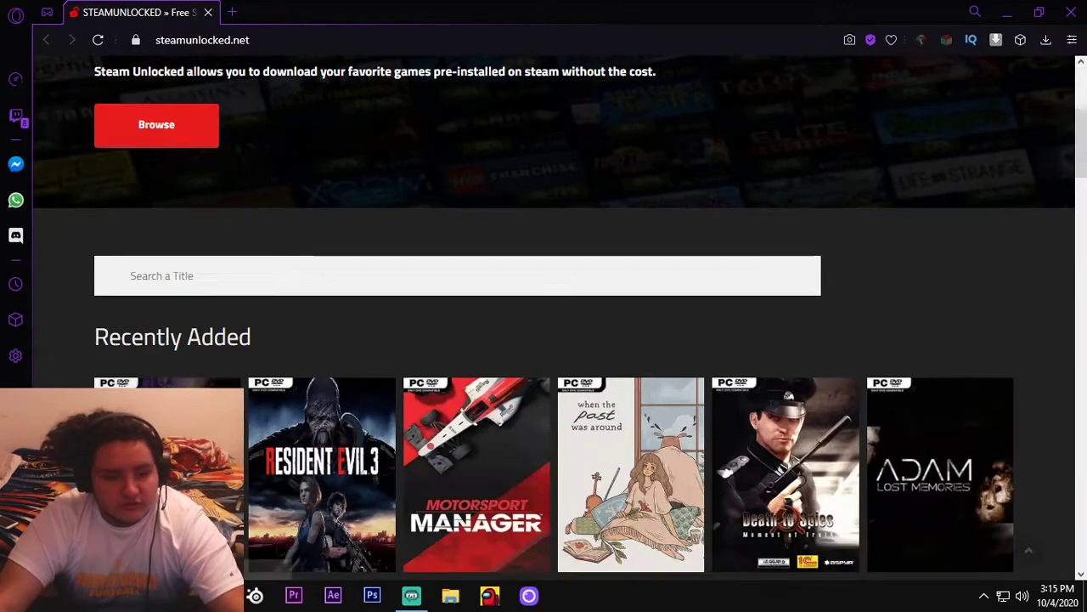
{"action": "scroll", "scroll_direction": "down", "scroll_amount": 3}
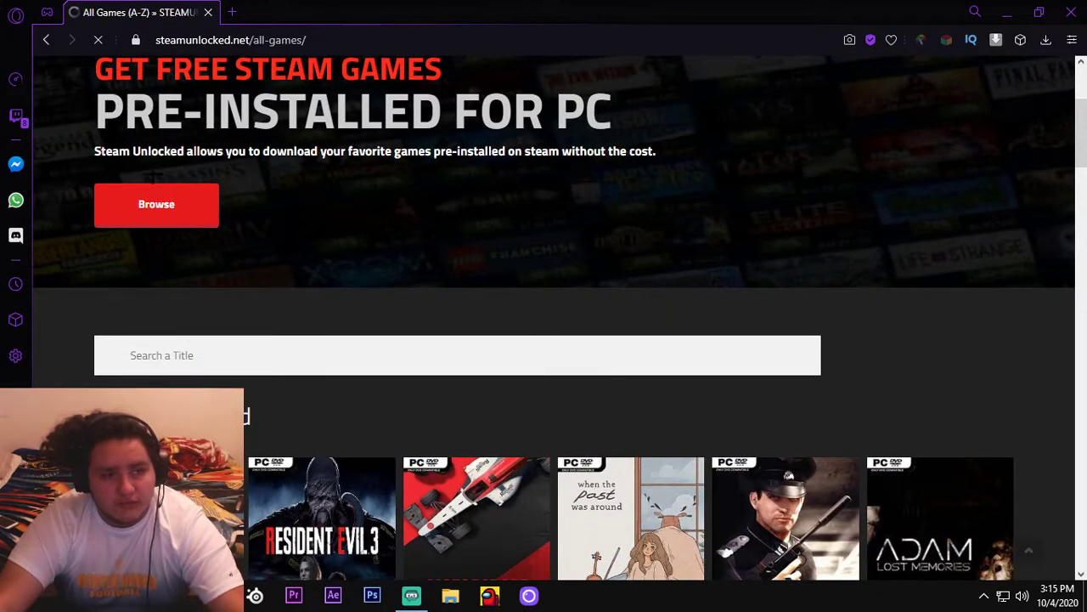
{"action": "scroll", "scroll_direction": "down", "scroll_amount": 3}
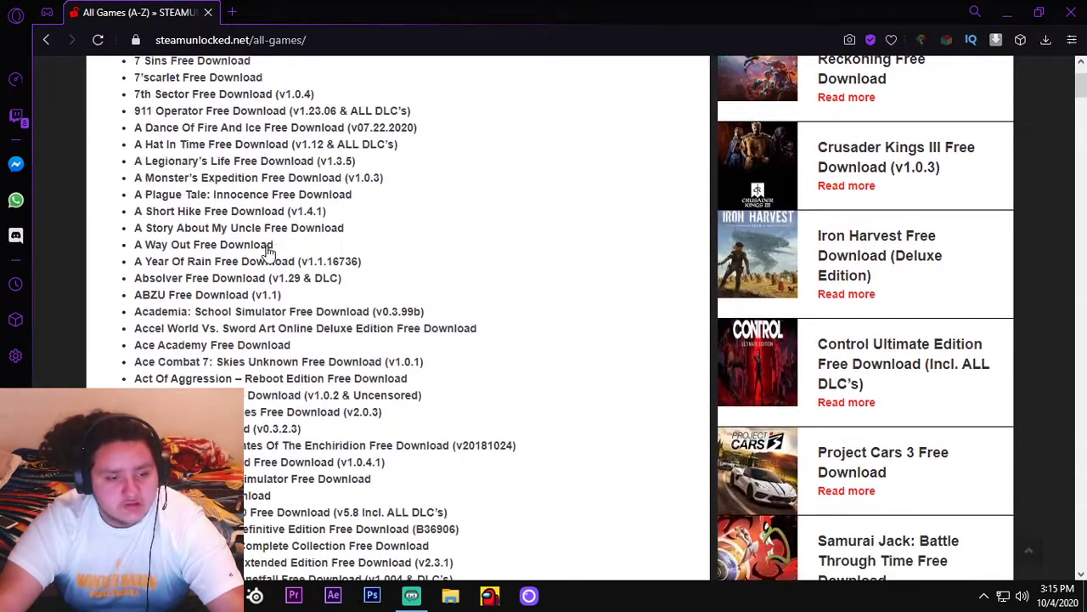
{"action": "scroll", "scroll_direction": "down", "scroll_amount": 3}
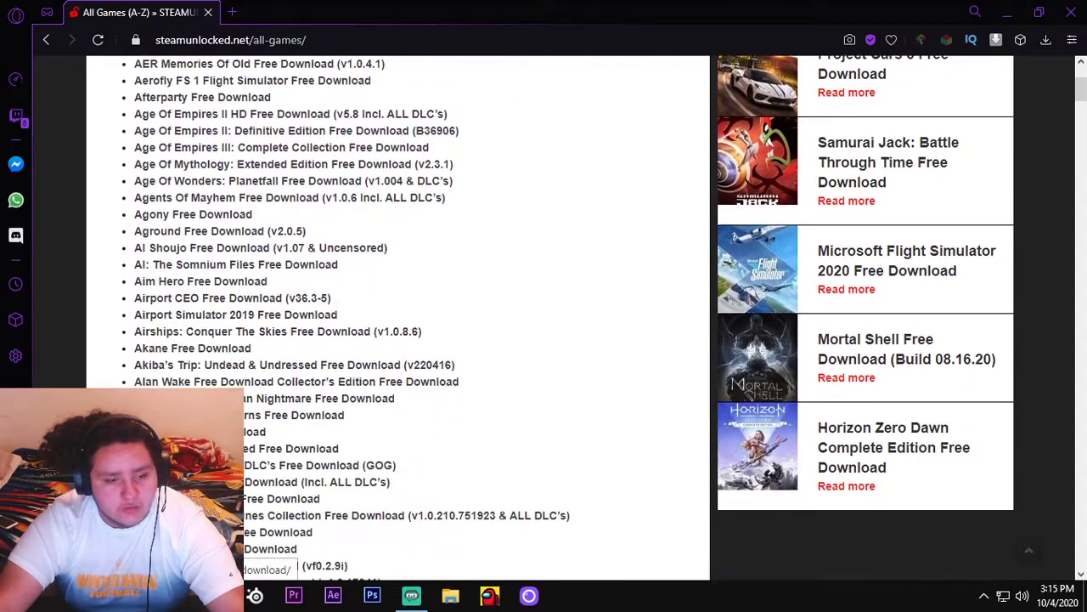
{"action": "scroll", "scroll_direction": "down", "scroll_amount": 3}
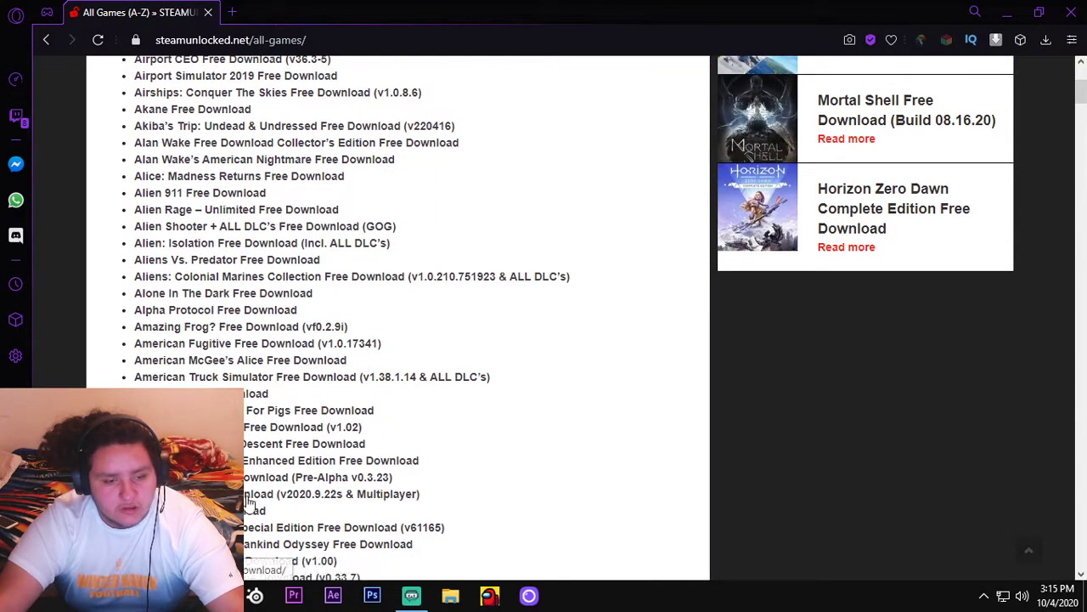
{"action": "scroll", "scroll_direction": "down", "scroll_amount": 3}
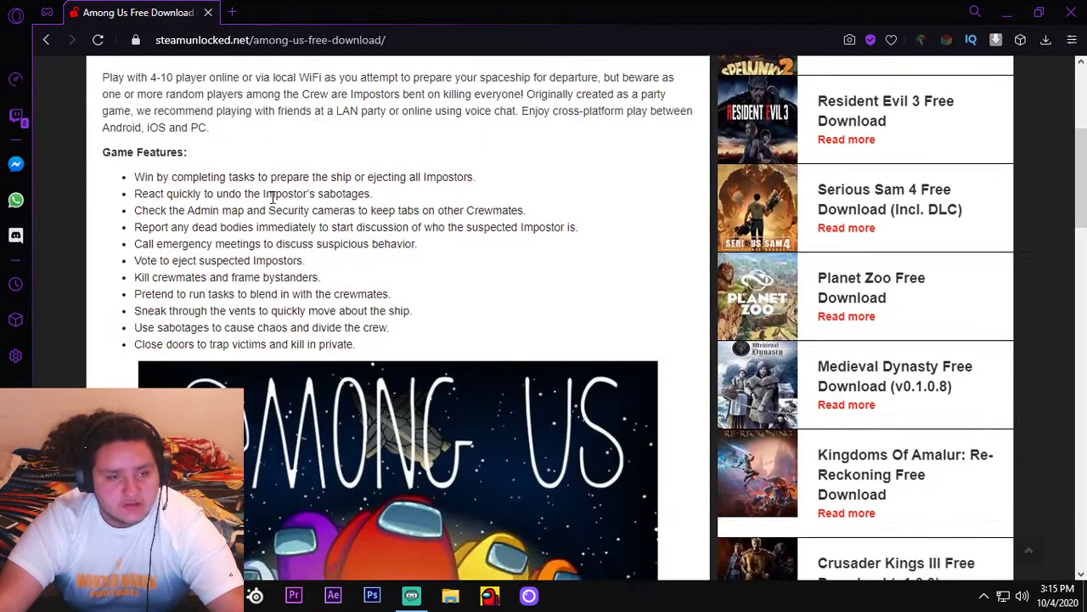
{"action": "scroll", "scroll_direction": "down", "scroll_amount": 3}
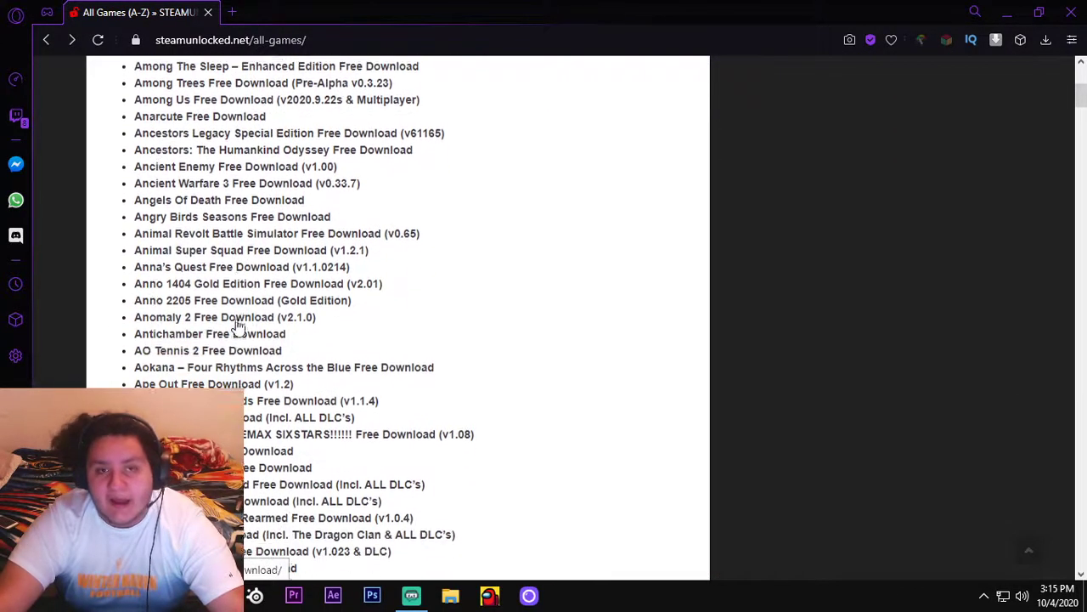
{"action": "scroll", "scroll_direction": "down", "scroll_amount": 3}
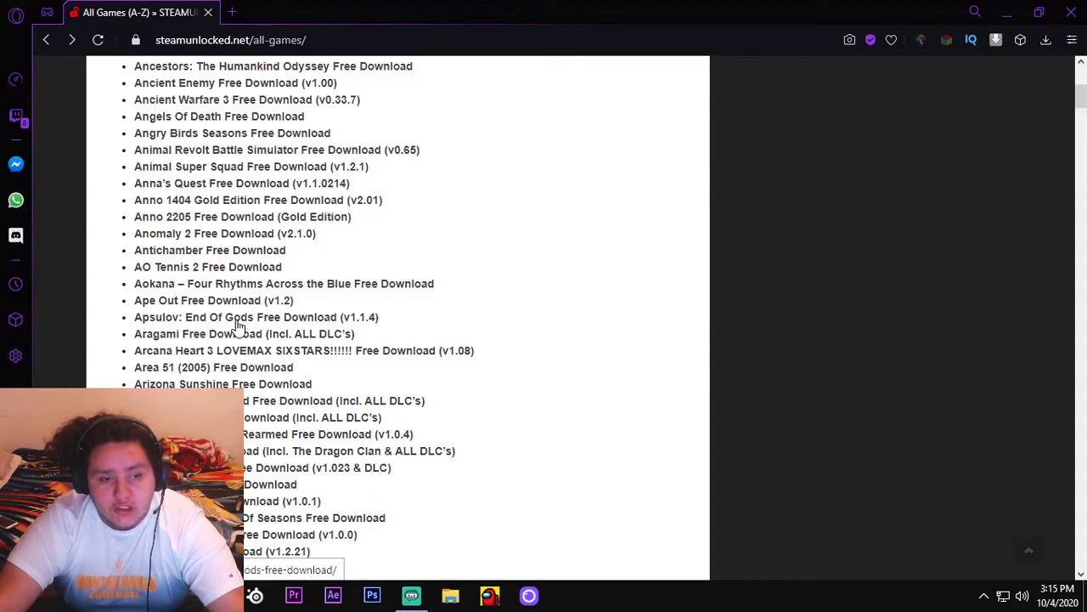
{"action": "scroll", "scroll_direction": "down", "scroll_amount": 3}
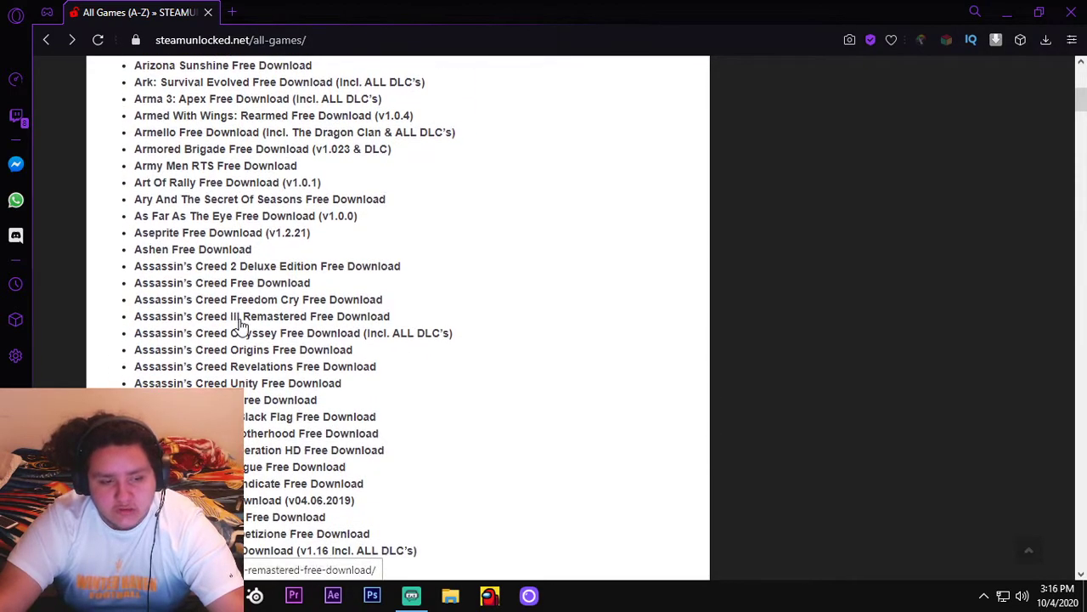
{"action": "scroll", "scroll_direction": "down", "scroll_amount": 3}
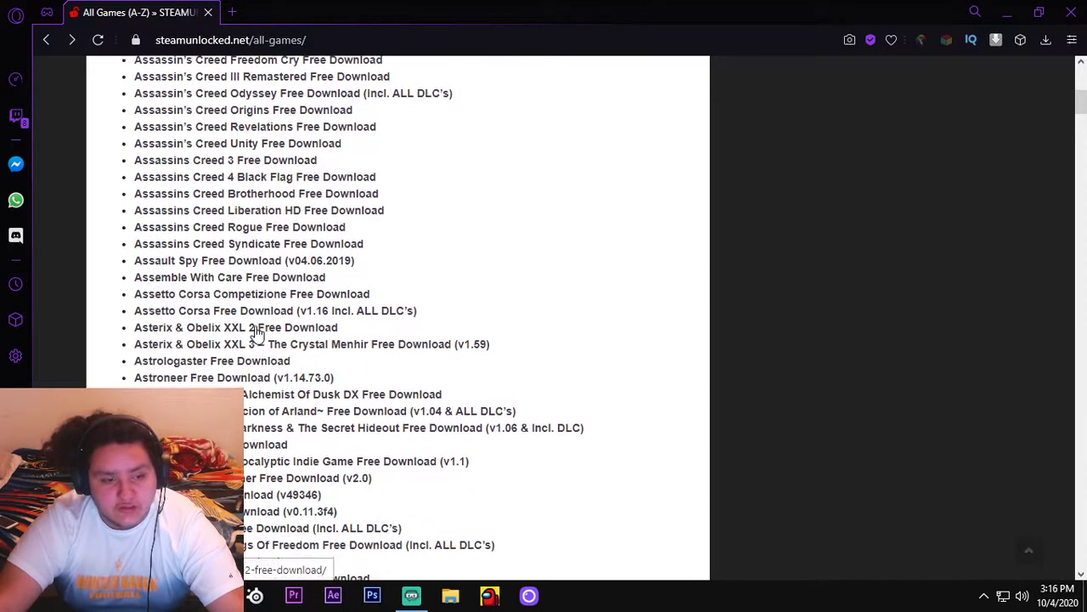
{"action": "scroll", "scroll_direction": "down", "scroll_amount": 3}
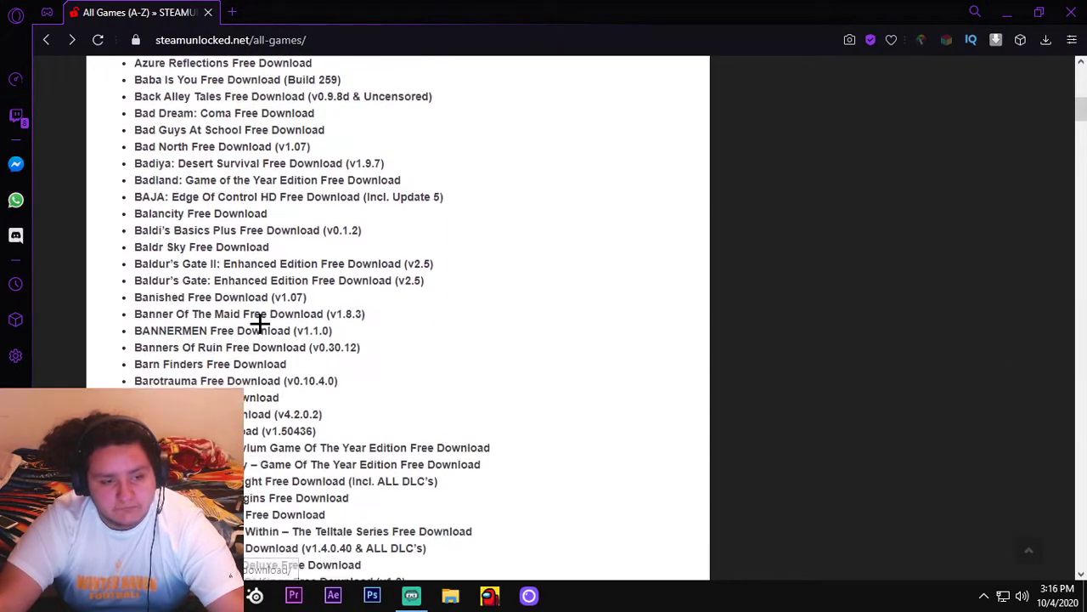
{"action": "scroll", "scroll_direction": "down", "scroll_amount": 3}
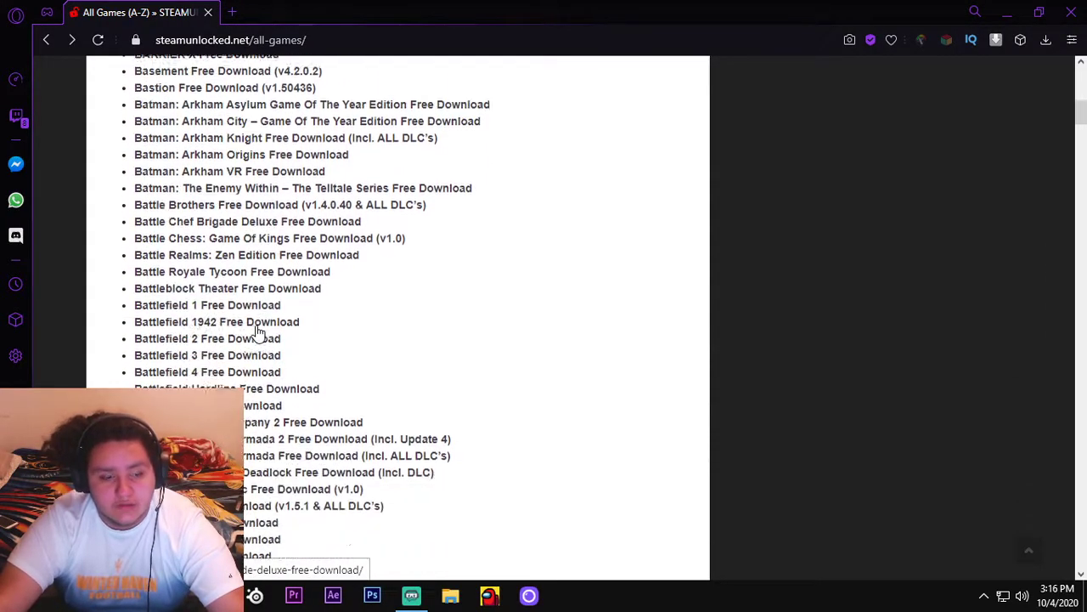
{"action": "scroll", "scroll_direction": "down", "scroll_amount": 3}
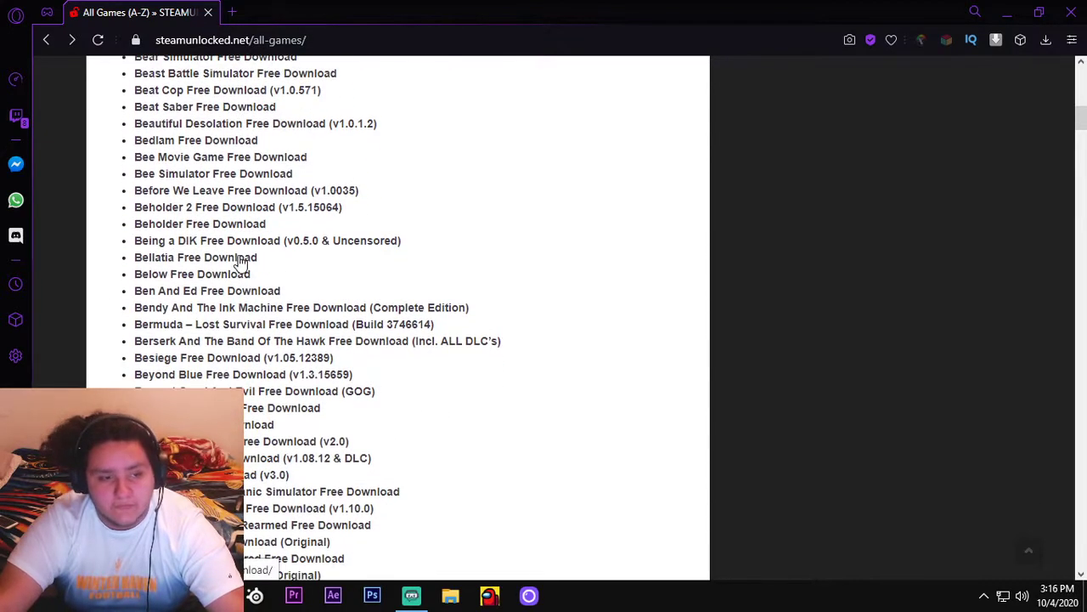
{"action": "scroll", "scroll_direction": "down", "scroll_amount": 3}
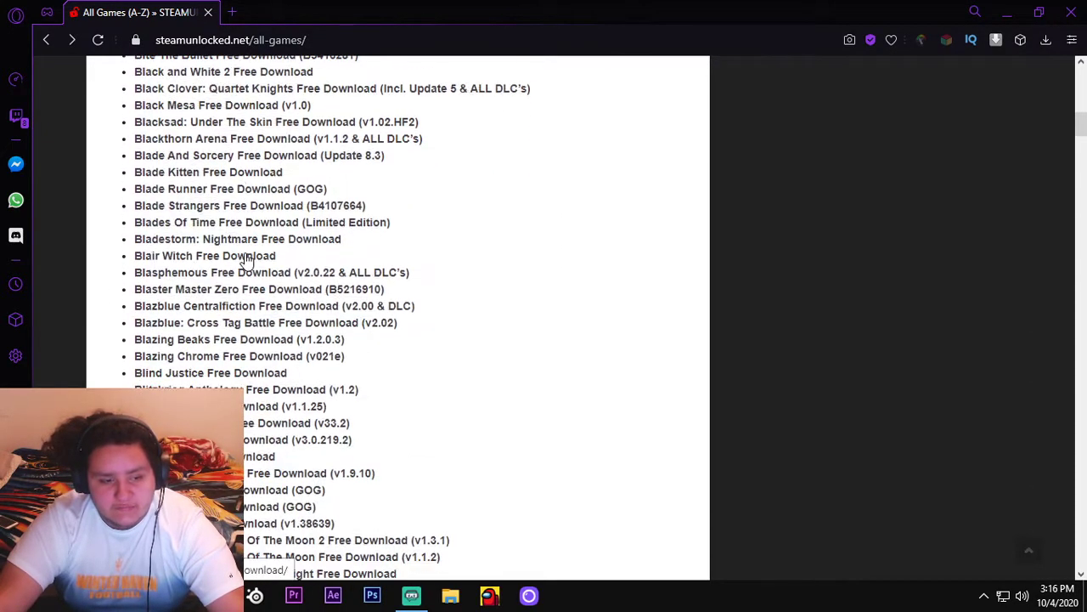
{"action": "scroll", "scroll_direction": "down", "scroll_amount": 3}
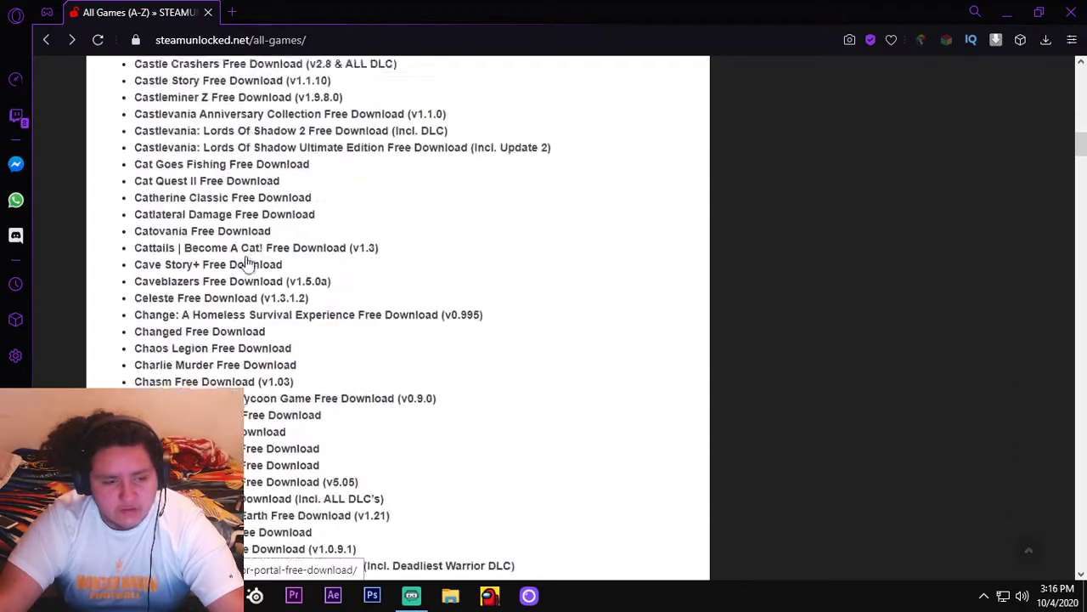
{"action": "scroll", "scroll_direction": "down", "scroll_amount": 3}
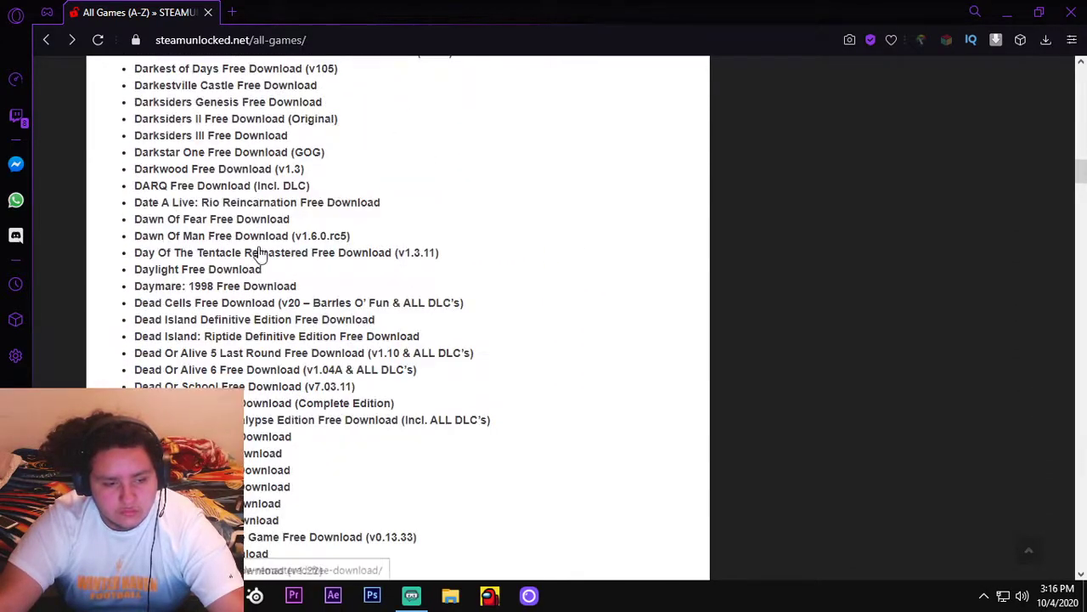
{"action": "scroll", "scroll_direction": "down", "scroll_amount": 3}
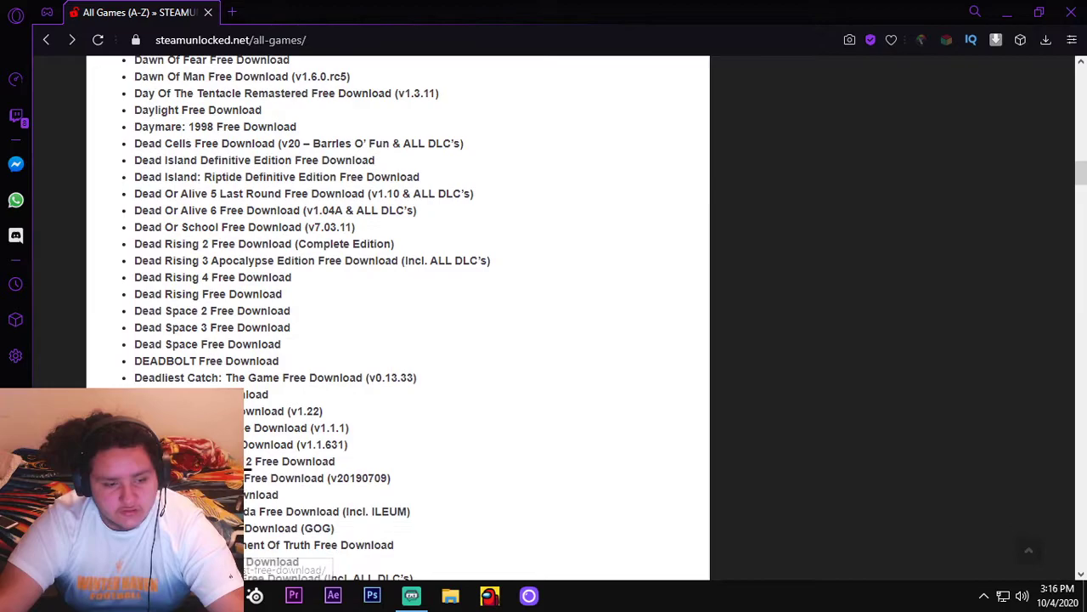
{"action": "scroll", "scroll_direction": "down", "scroll_amount": 3}
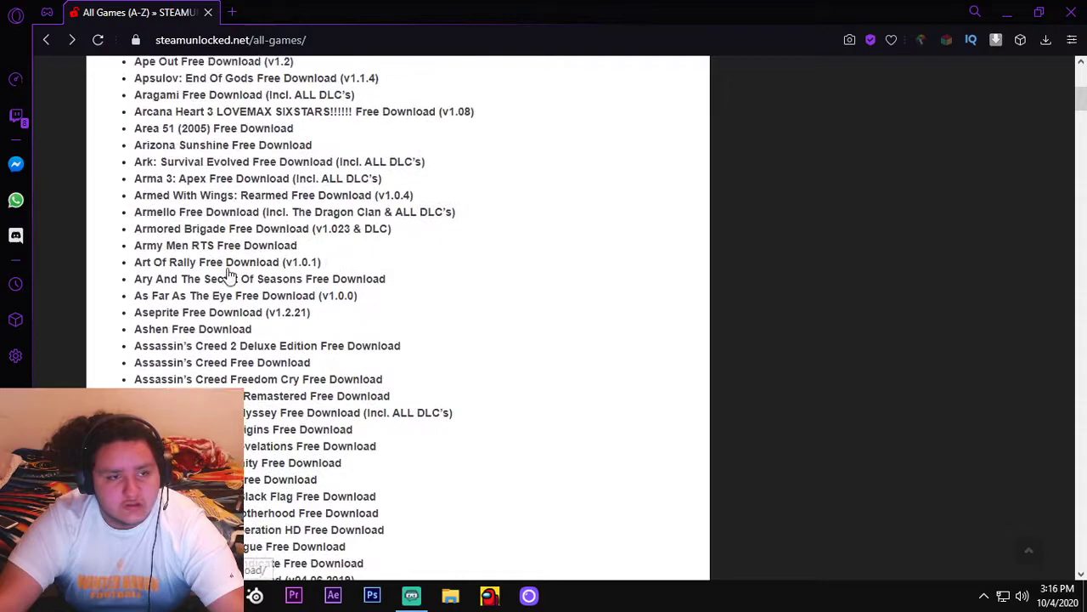
Open the Among Us download page and scroll to the green download button
{"action": "scroll", "scroll_direction": "up", "scroll_amount": 3}
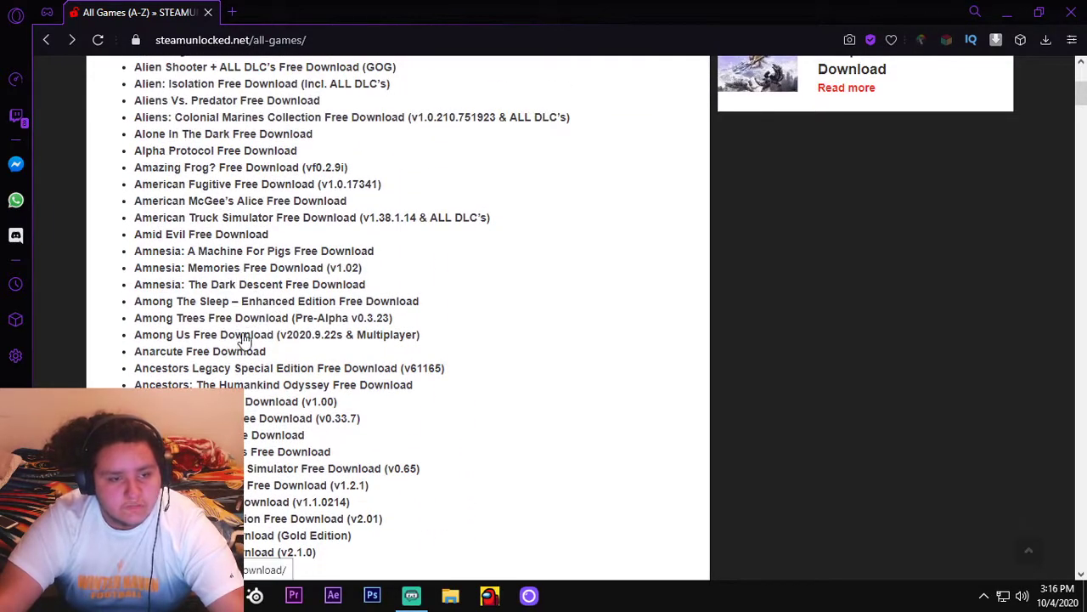
{"action": "mouse_move", "coordinate": [260, 339]}
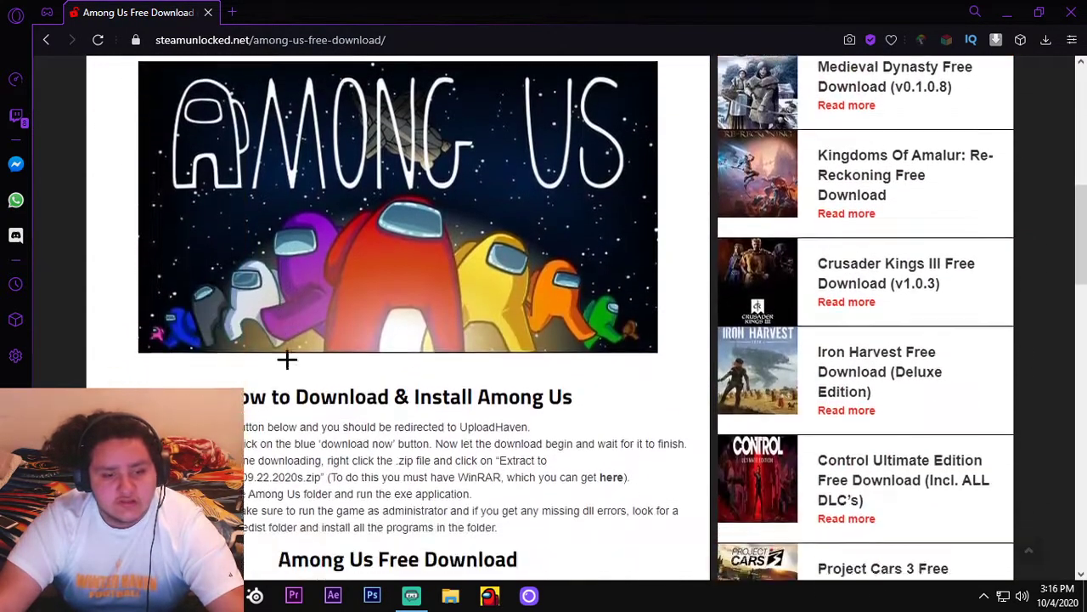
{"action": "scroll", "scroll_direction": "down", "scroll_amount": 3}
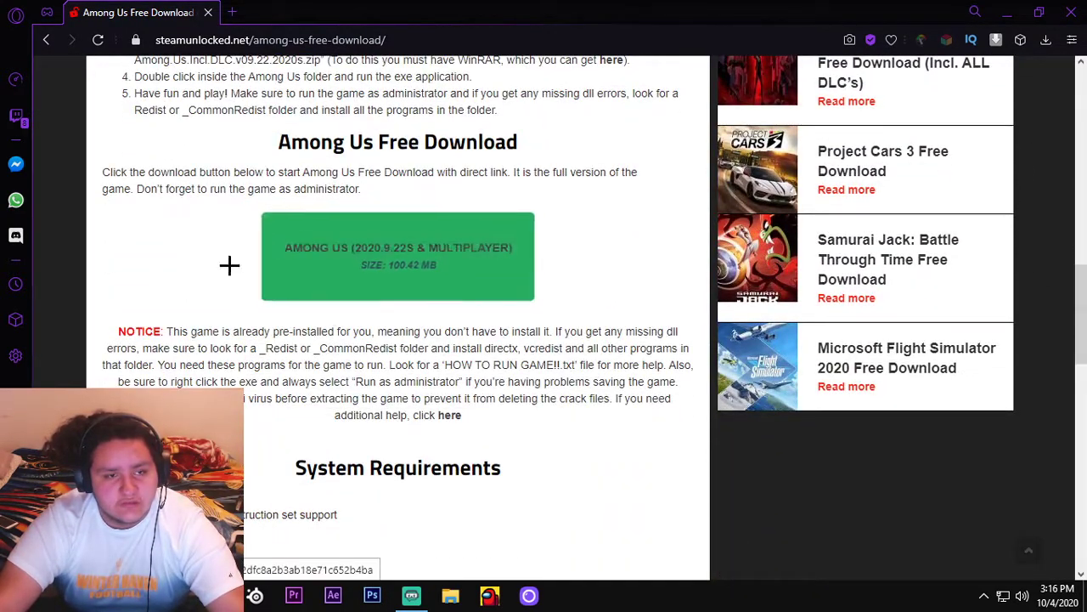
{"action": "scroll", "scroll_direction": "down", "scroll_amount": 3}
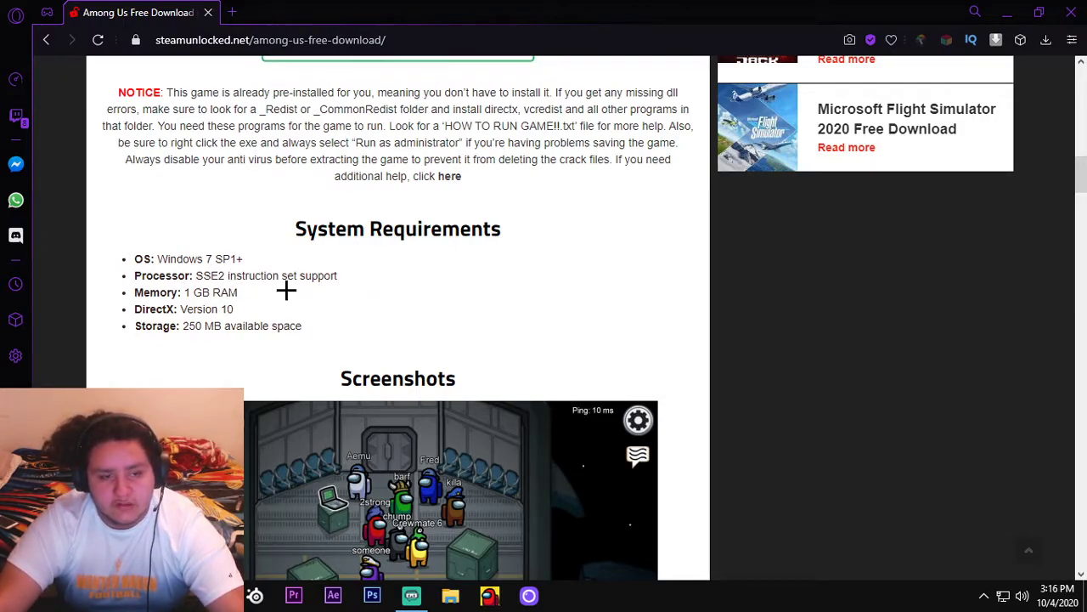
{"action": "scroll", "scroll_direction": "down", "scroll_amount": 3}
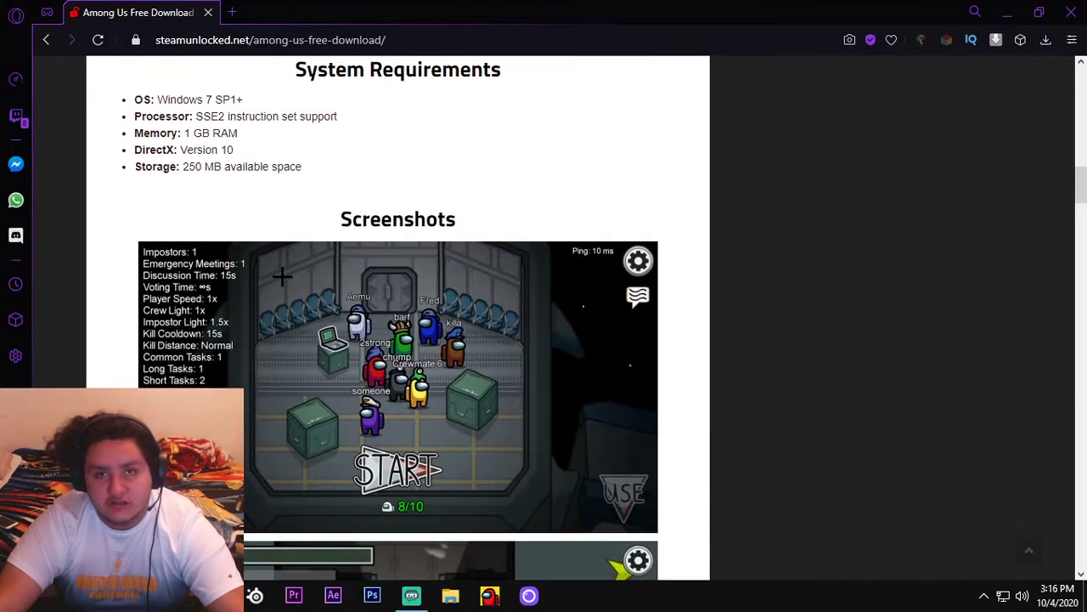
{"action": "scroll", "scroll_direction": "up", "scroll_amount": 3}
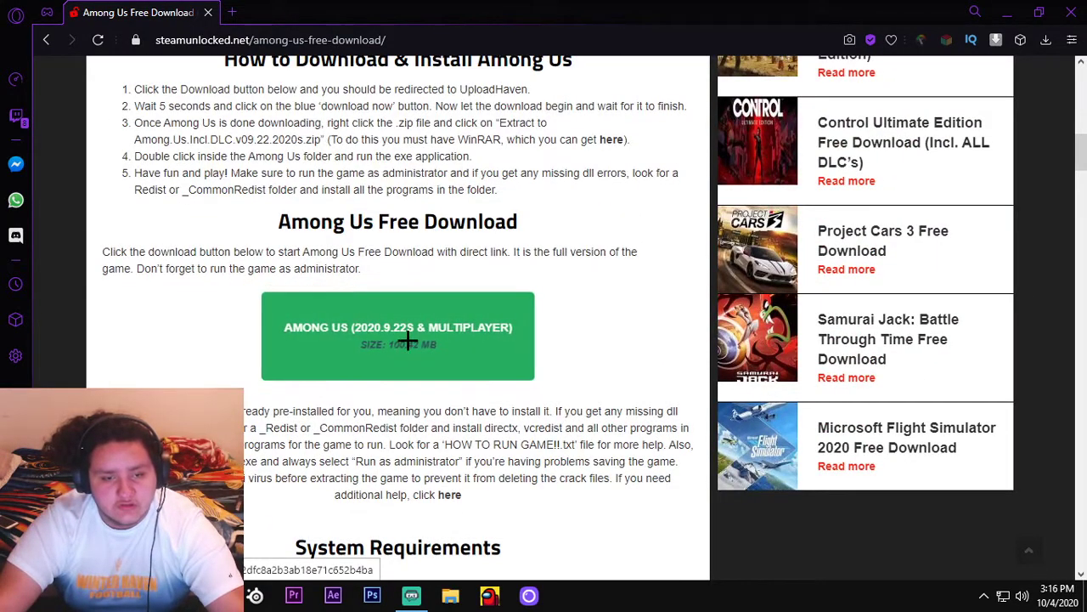
Download Among.Us.Incl.DLC.v09.22.2020s.zip via UploadHaven, blocking the notification prompt
{"action": "left_click", "coordinate": [401, 336]}
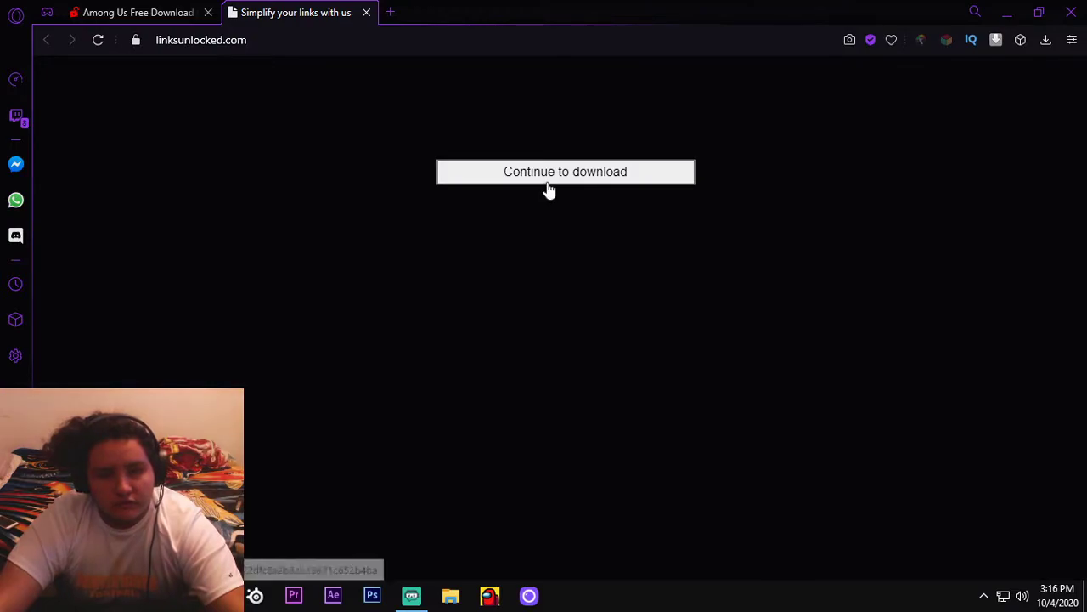
{"action": "left_click", "coordinate": [564, 171]}
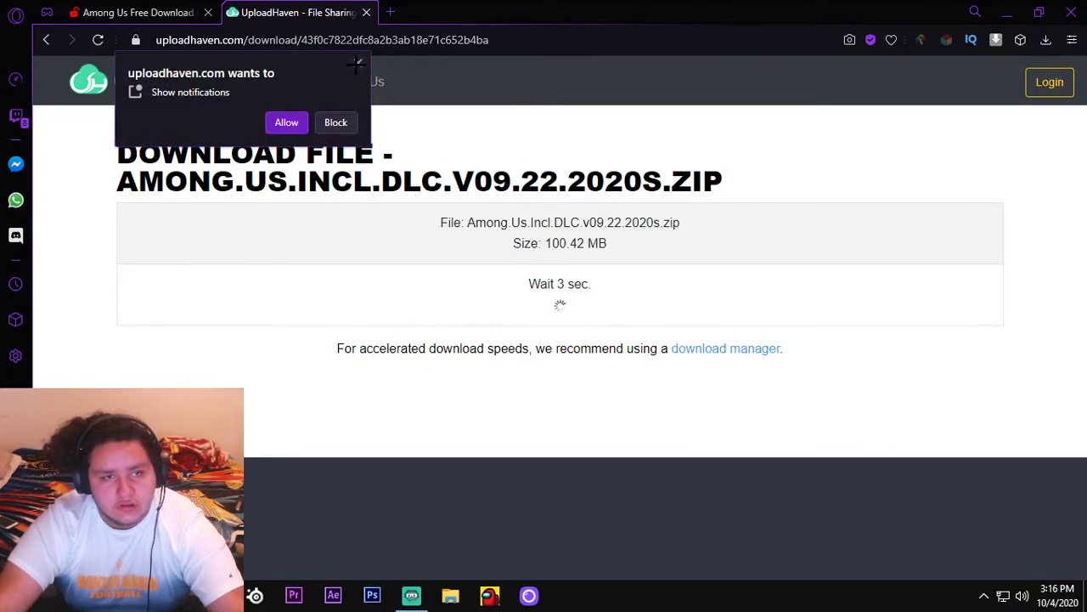
{"action": "left_click", "coordinate": [335, 123]}
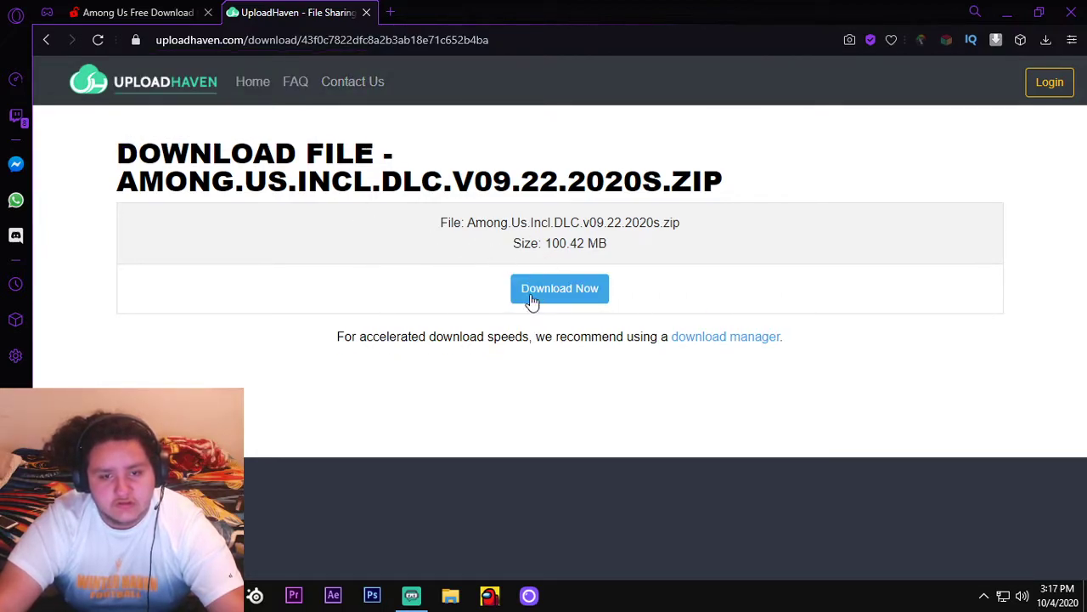
{"action": "left_click", "coordinate": [559, 288]}
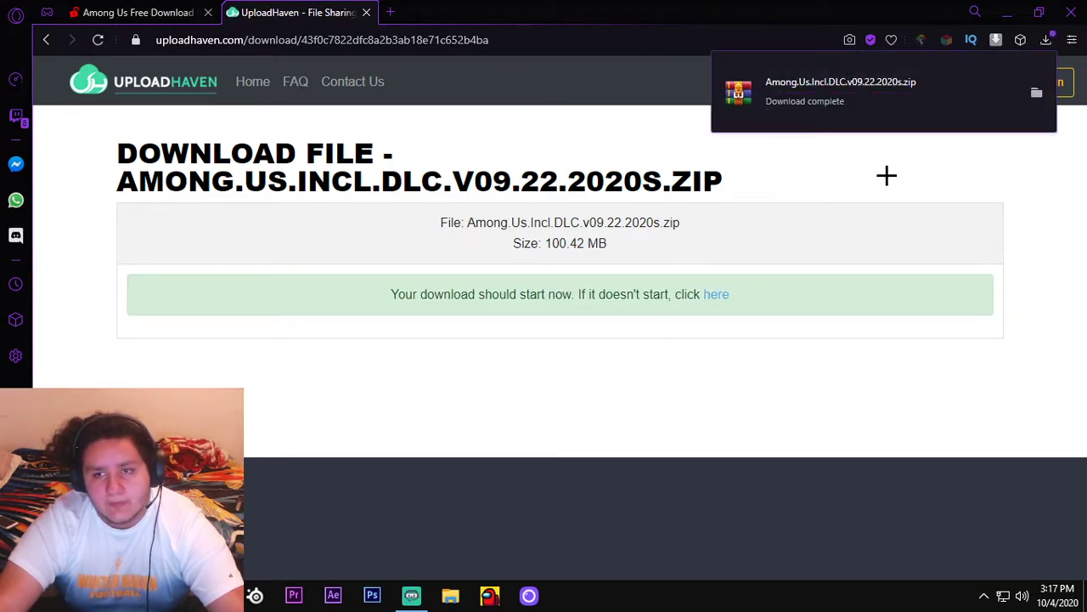
{"action": "mouse_move", "coordinate": [701, 500]}
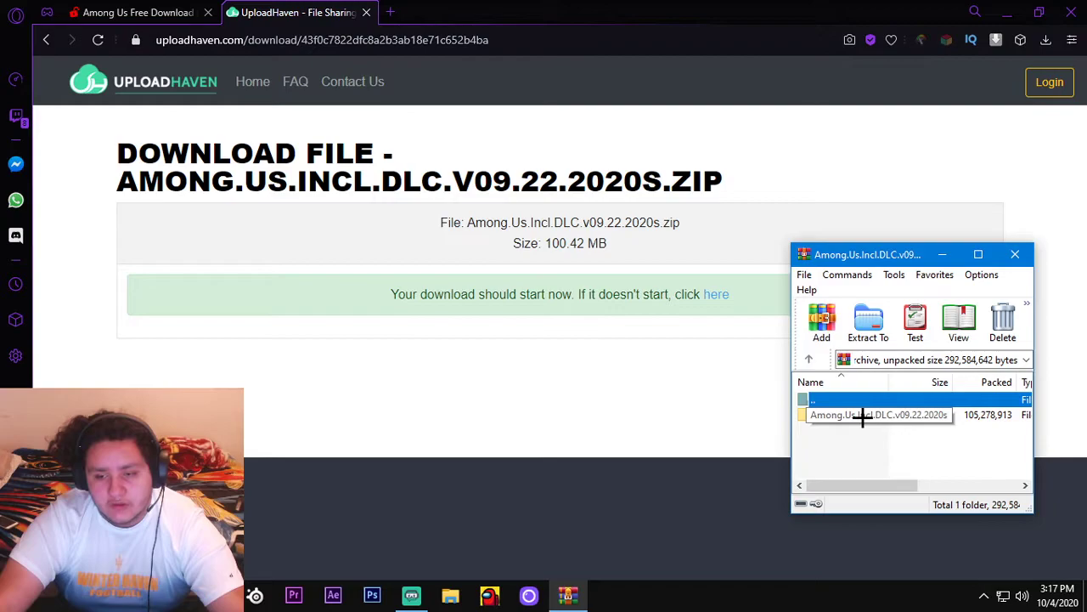
Browse the archive into Among.Us.Incl.DLC, then into the Among Us game folder
{"action": "double_click", "coordinate": [875, 414]}
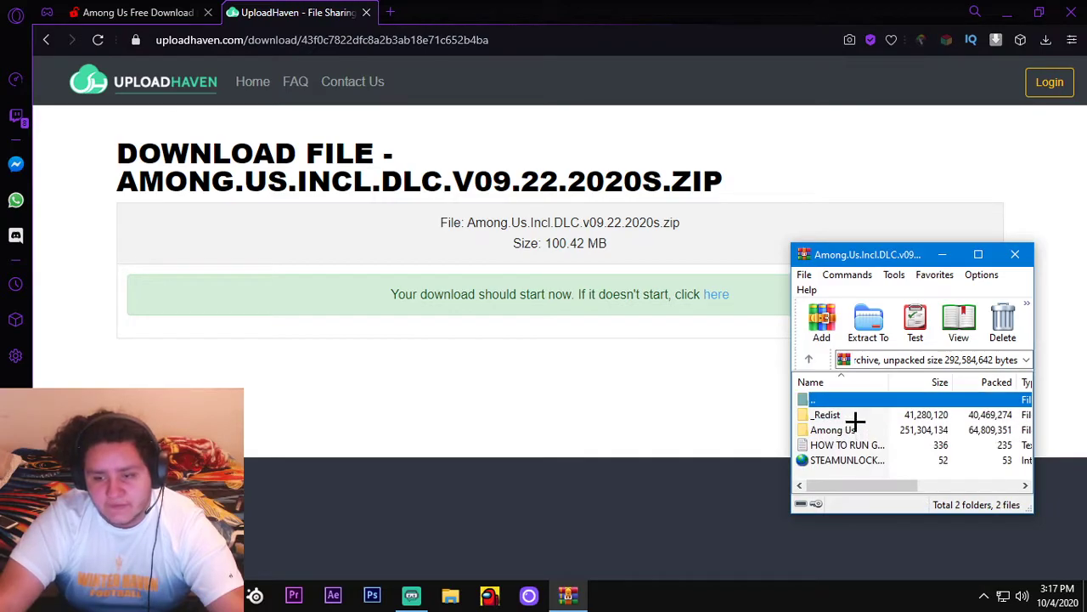
{"action": "double_click", "coordinate": [837, 429]}
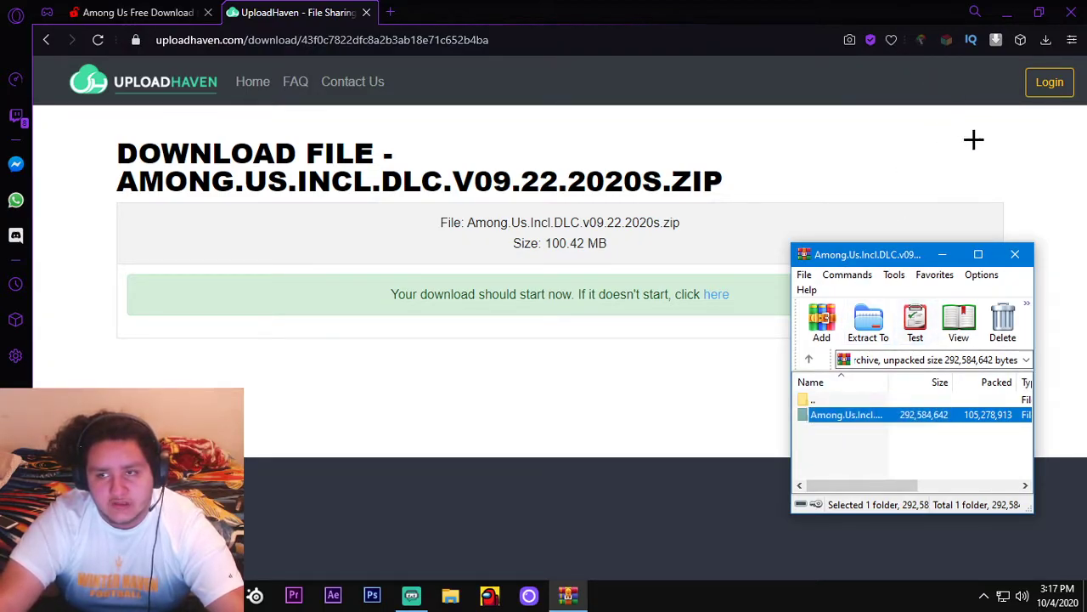
{"action": "double_click", "coordinate": [847, 415]}
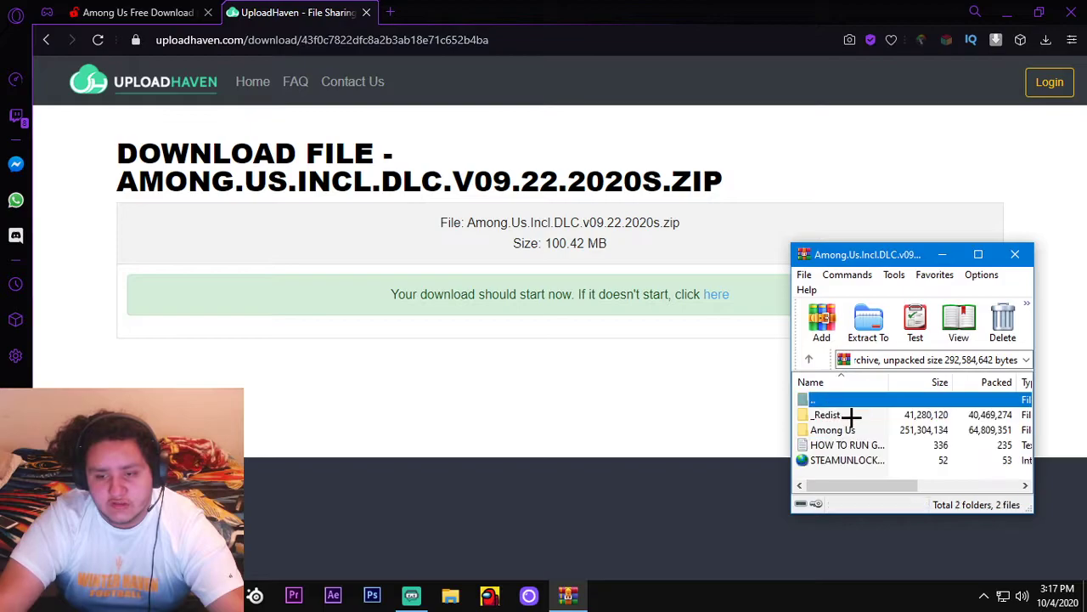
{"action": "double_click", "coordinate": [832, 429]}
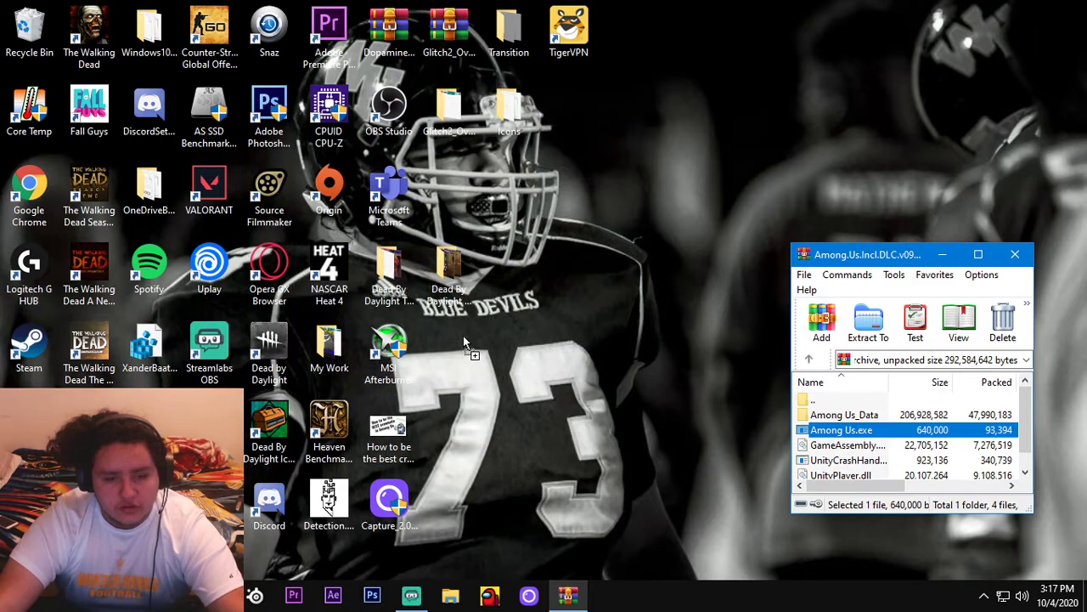
Dismiss the UnityPlayer.dll error and relaunch Among Us.exe from the archive
{"action": "double_click", "coordinate": [840, 430]}
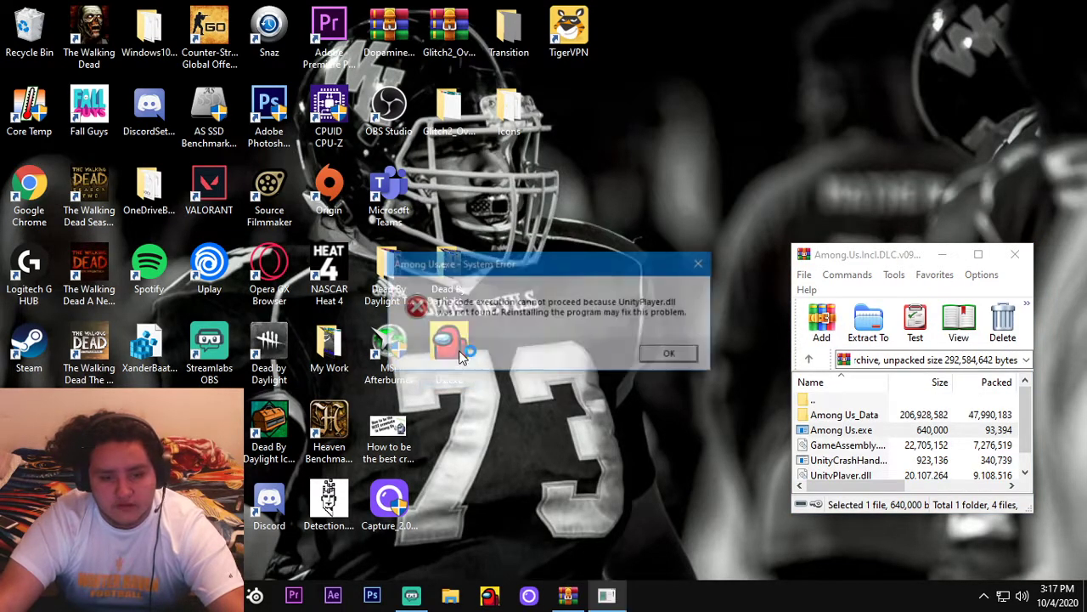
{"action": "left_click", "coordinate": [668, 352]}
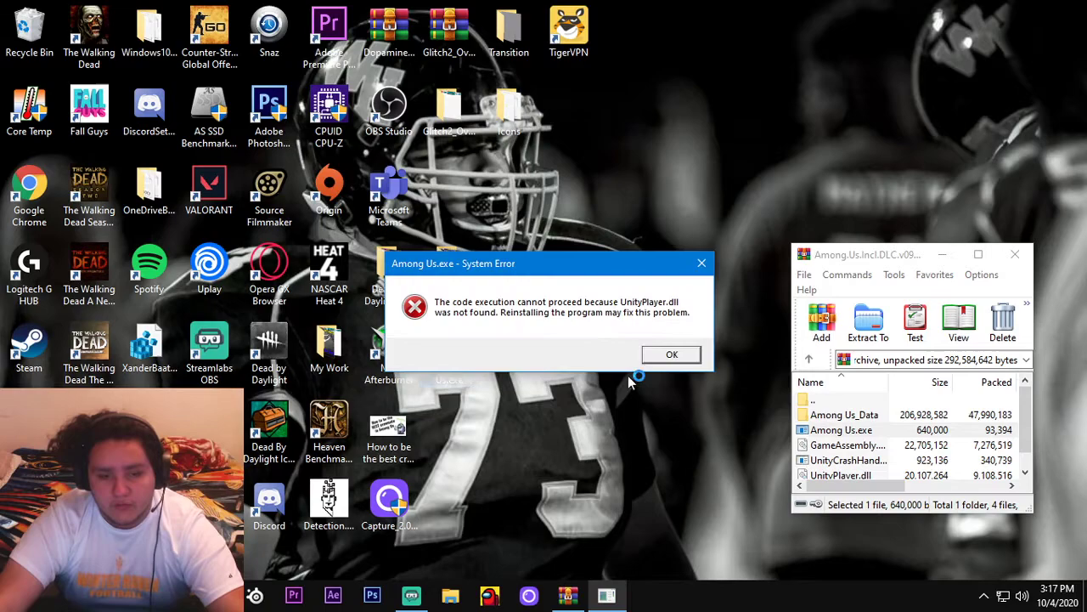
{"action": "mouse_move", "coordinate": [554, 340]}
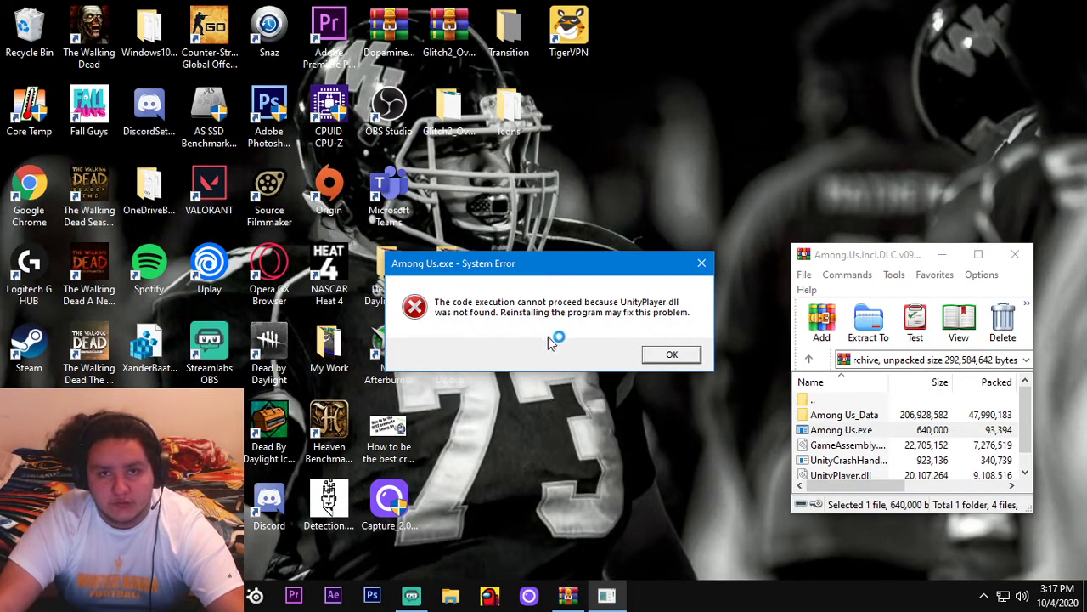
{"action": "left_click", "coordinate": [671, 354]}
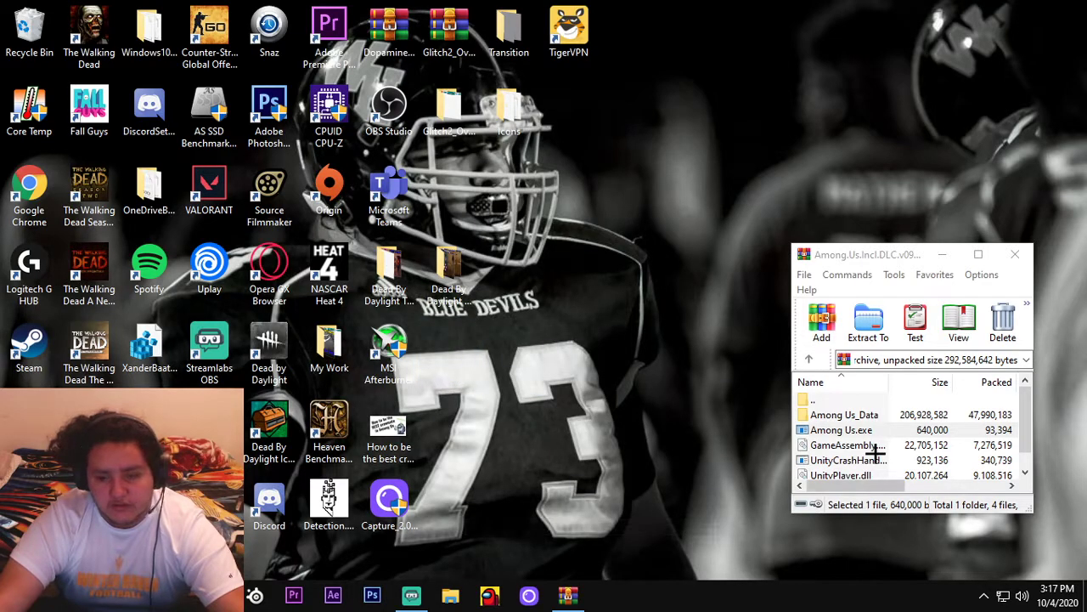
{"action": "left_click", "coordinate": [867, 323]}
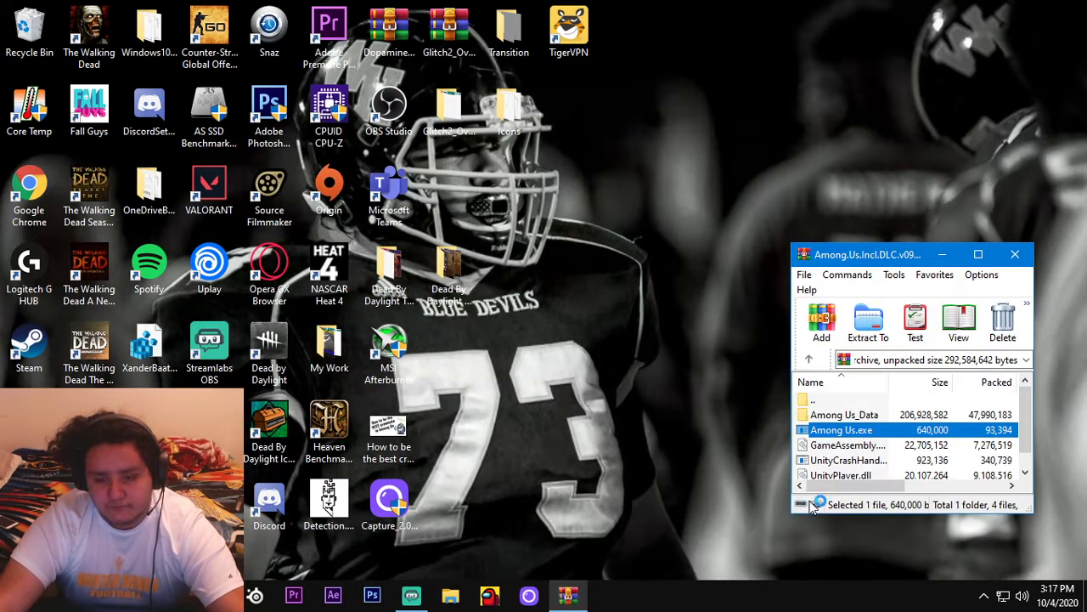
{"action": "double_click", "coordinate": [838, 430]}
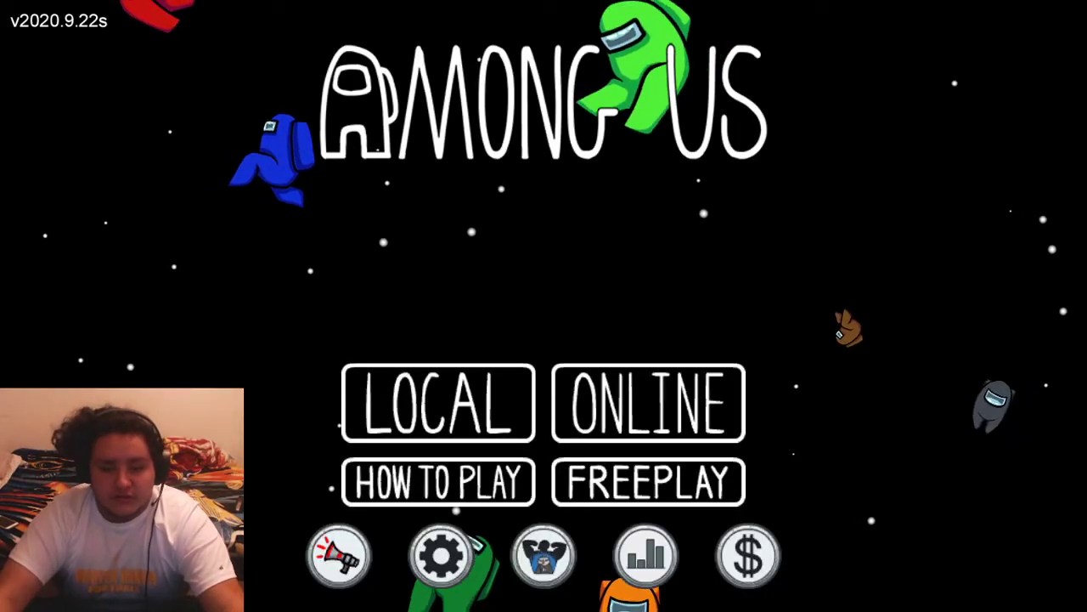
Check Settings, go Online, find and join a public lobby, then leave it
{"action": "left_click", "coordinate": [440, 561]}
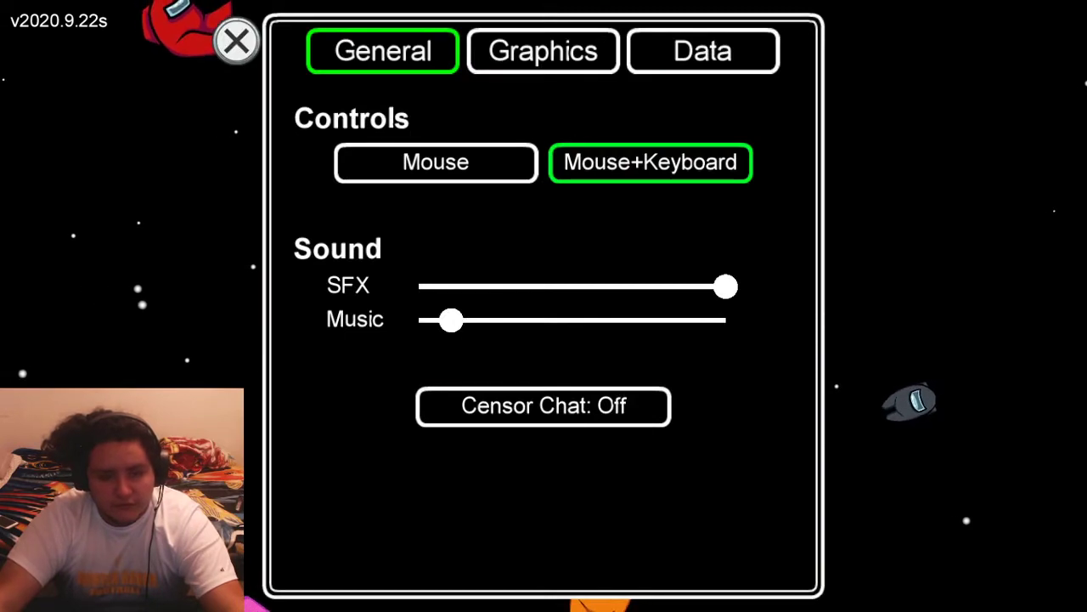
{"action": "left_click", "coordinate": [236, 41]}
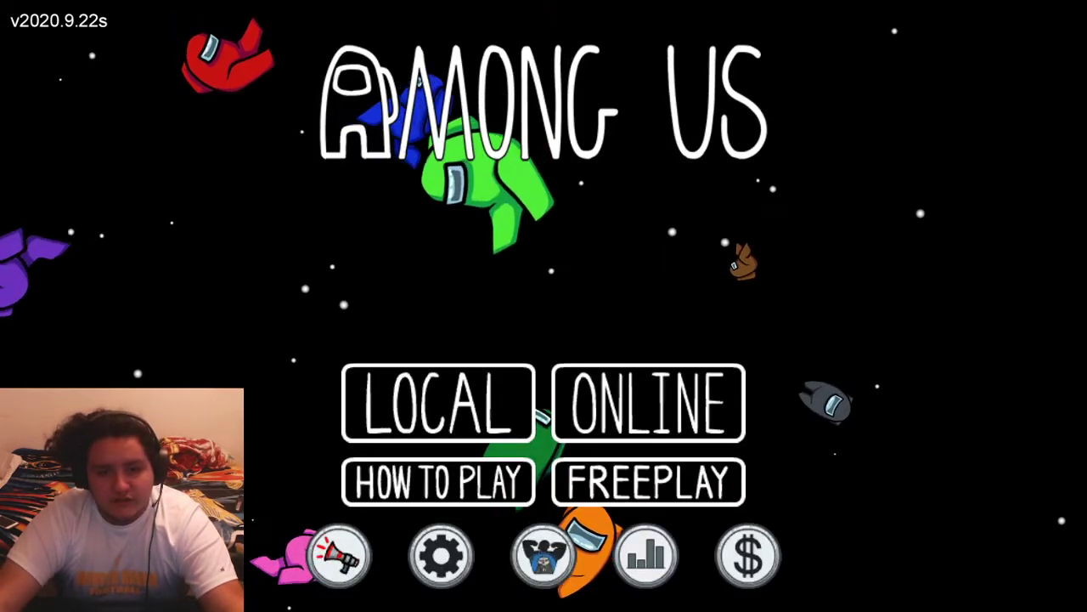
{"action": "left_click", "coordinate": [648, 403]}
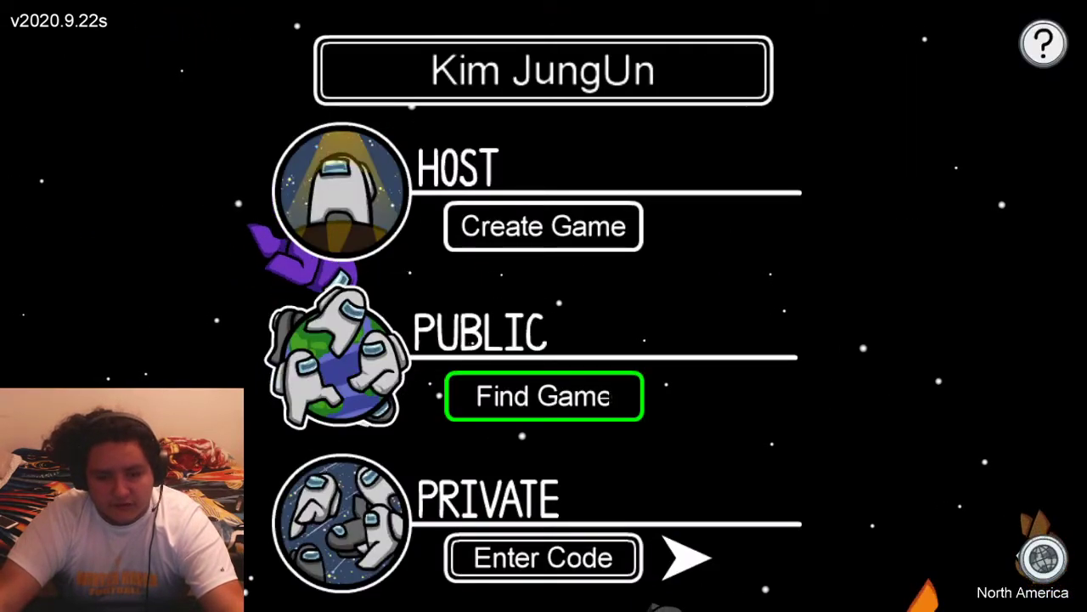
{"action": "left_click", "coordinate": [542, 396]}
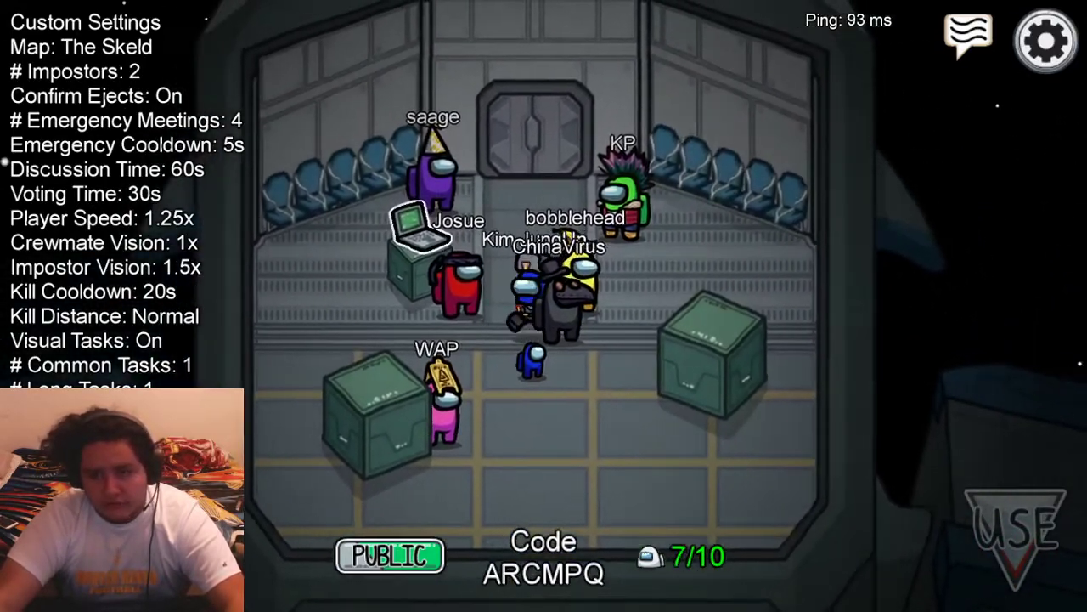
{"action": "left_click", "coordinate": [1046, 40]}
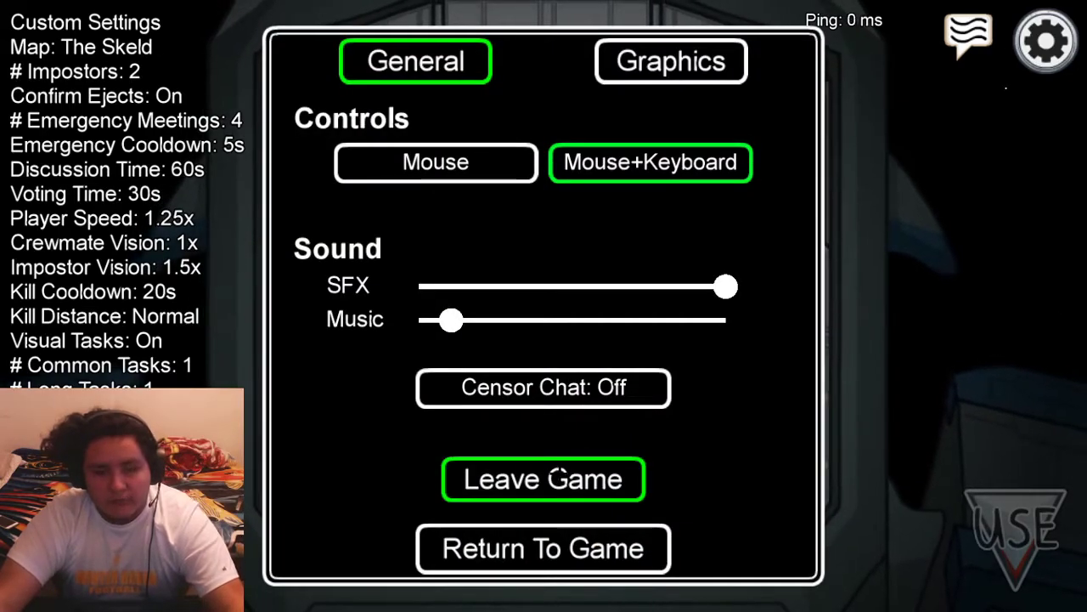
{"action": "left_click", "coordinate": [543, 479]}
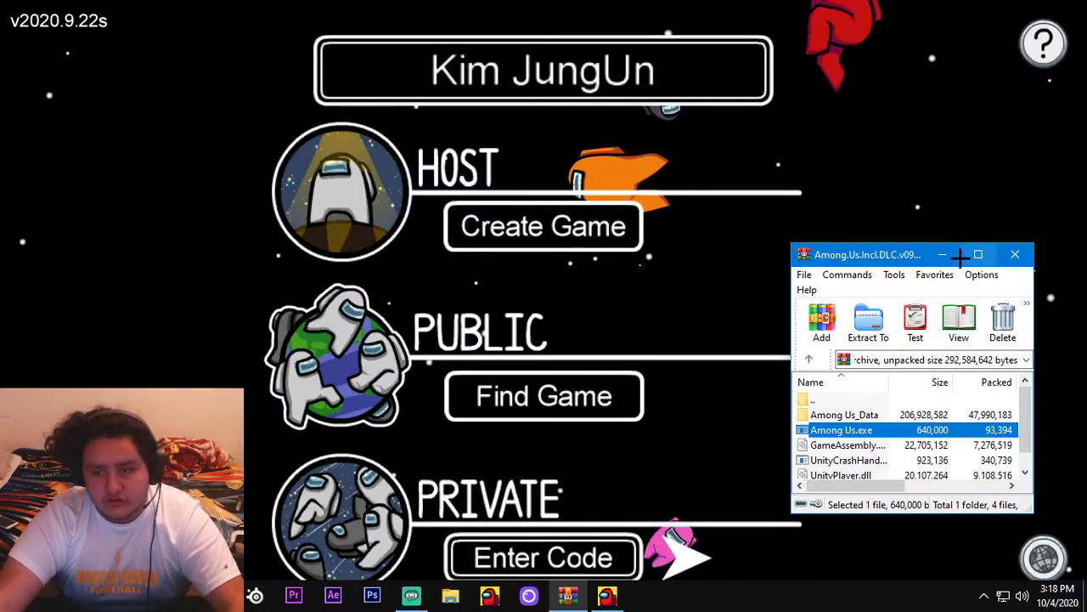
Close the Among Us and WinRAR windows, then open the Among Us taskbar icon's menu
{"action": "key", "text": "alt+tab"}
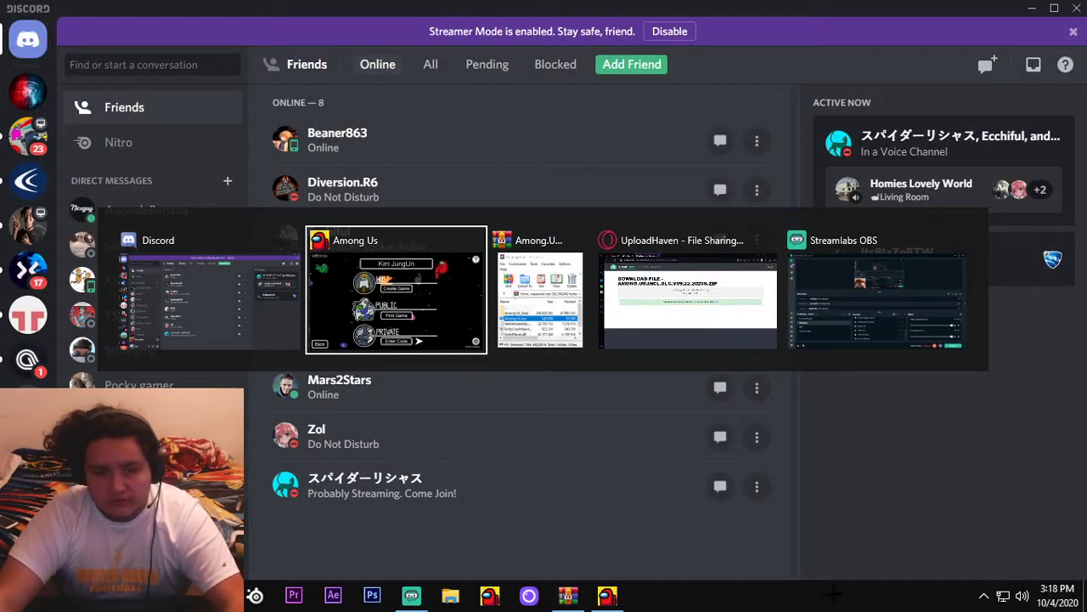
{"action": "left_click", "coordinate": [396, 289]}
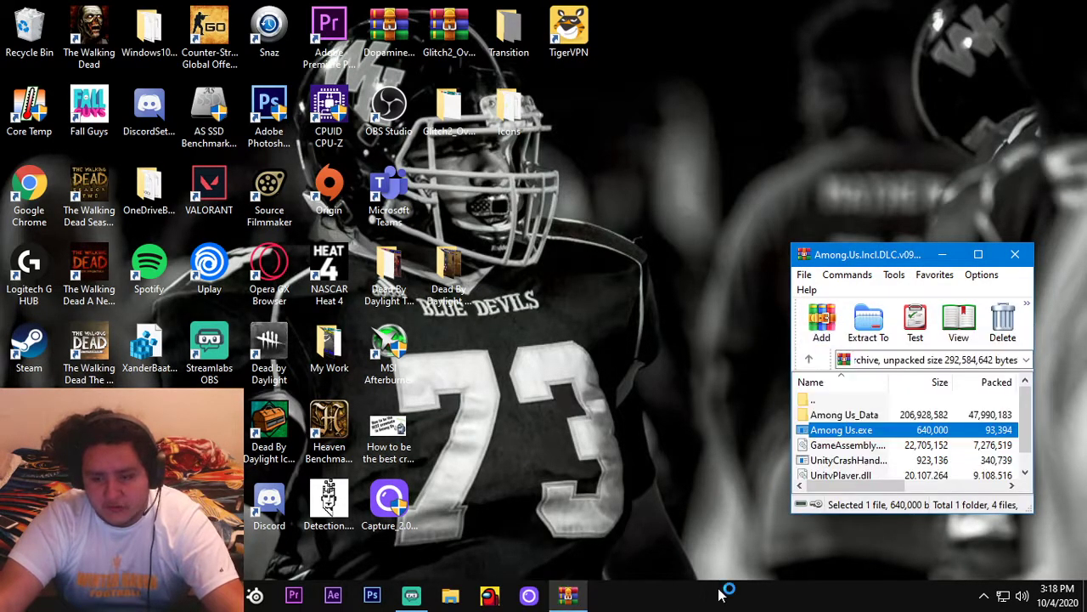
{"action": "key", "text": "alt+tab"}
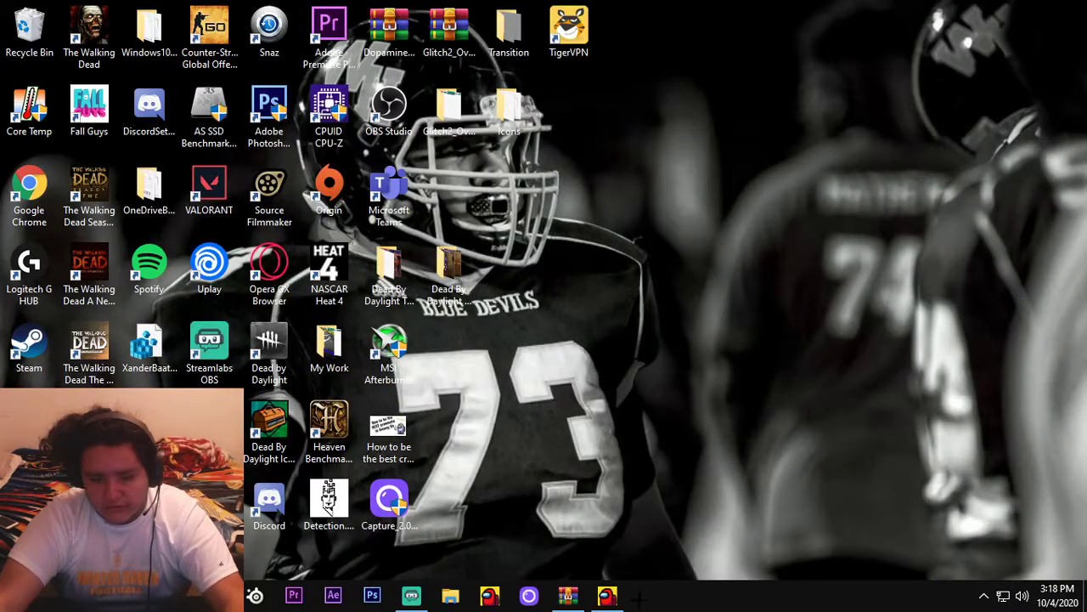
{"action": "right_click", "coordinate": [607, 596]}
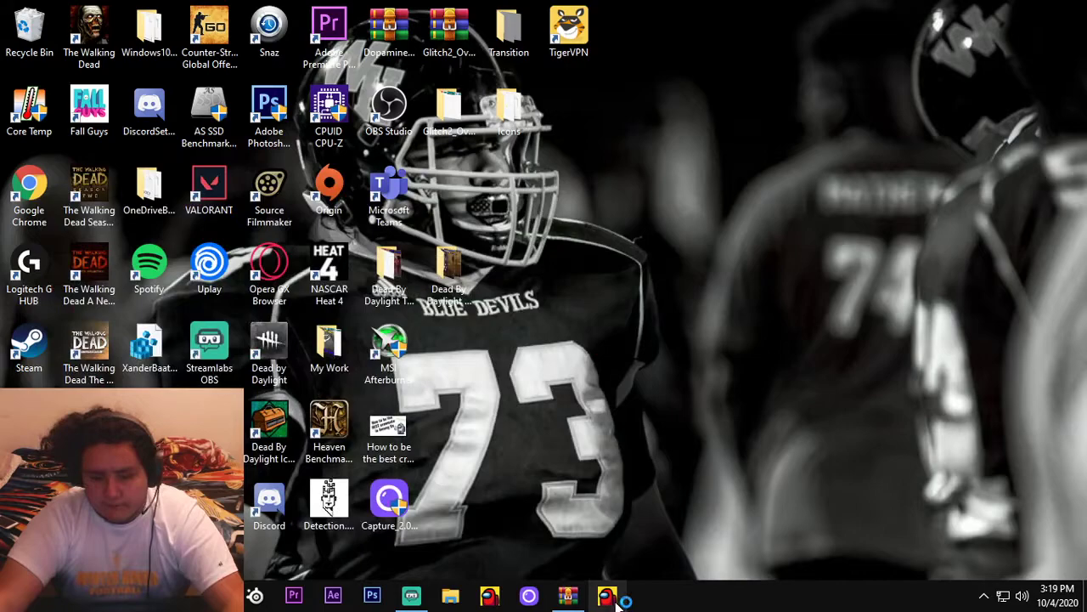
Pin Among Us to the Windows taskbar from its jump list
{"action": "left_click", "coordinate": [600, 598]}
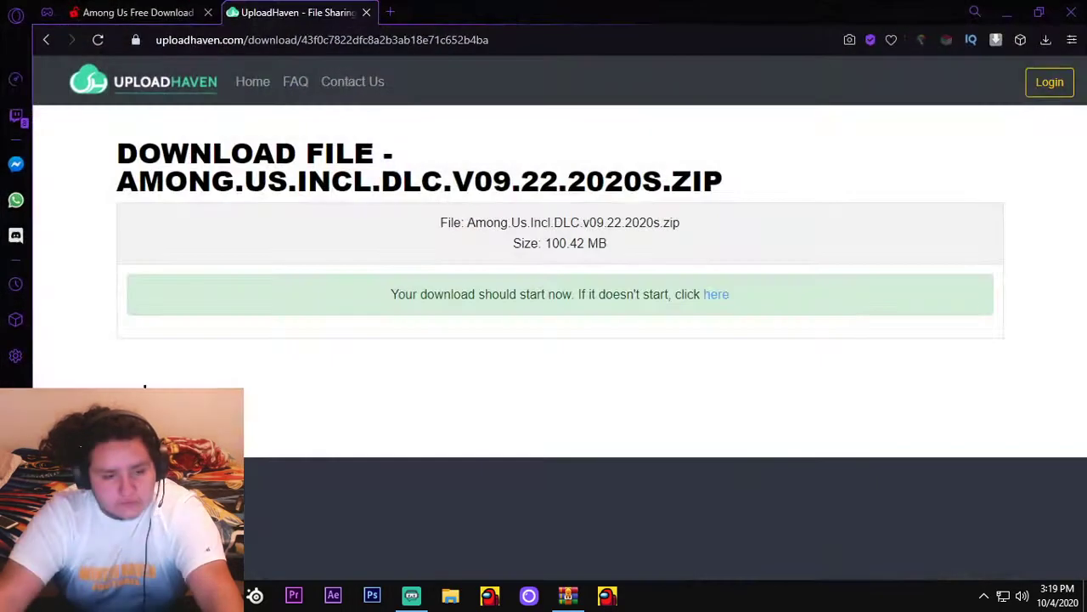
Switch to the SteamUnlocked 'All Games (A-Z)' tab and scroll down the game list
{"action": "left_click", "coordinate": [136, 12]}
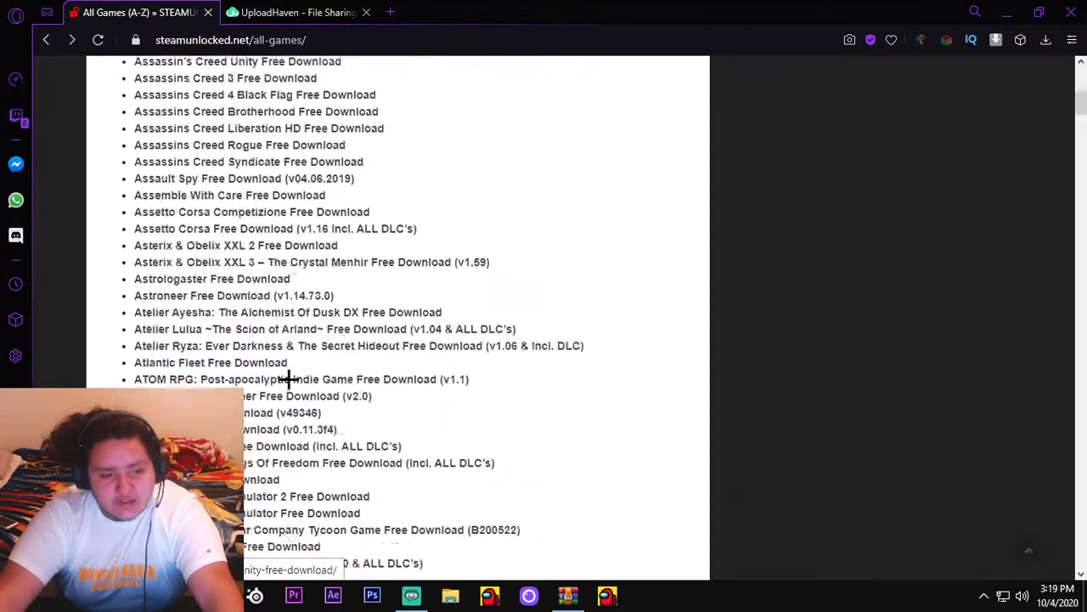
{"action": "scroll", "scroll_direction": "down", "scroll_amount": 3}
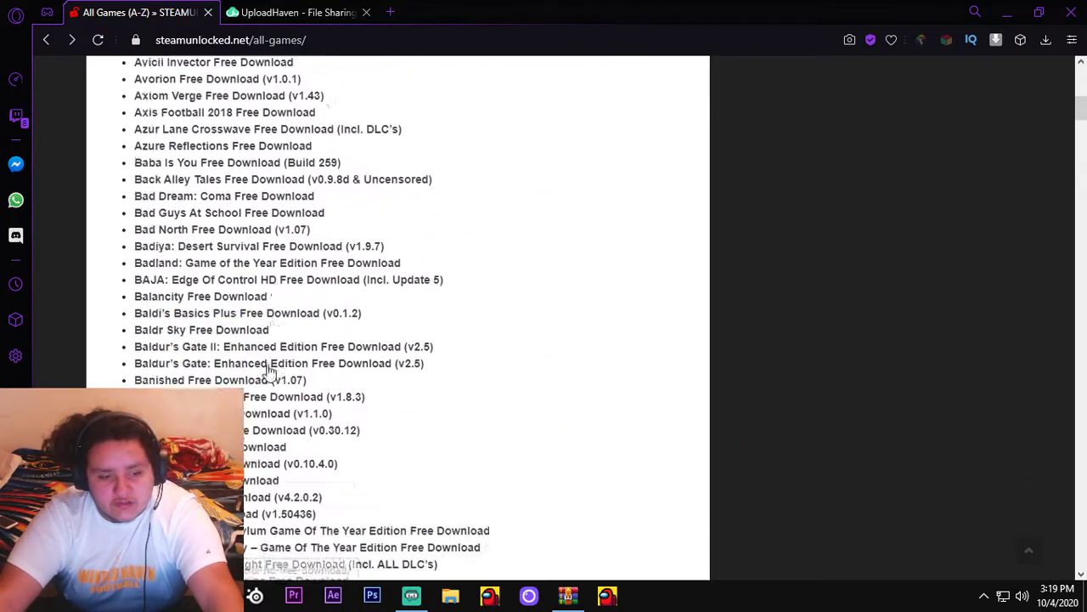
{"action": "scroll", "scroll_direction": "down", "scroll_amount": 3}
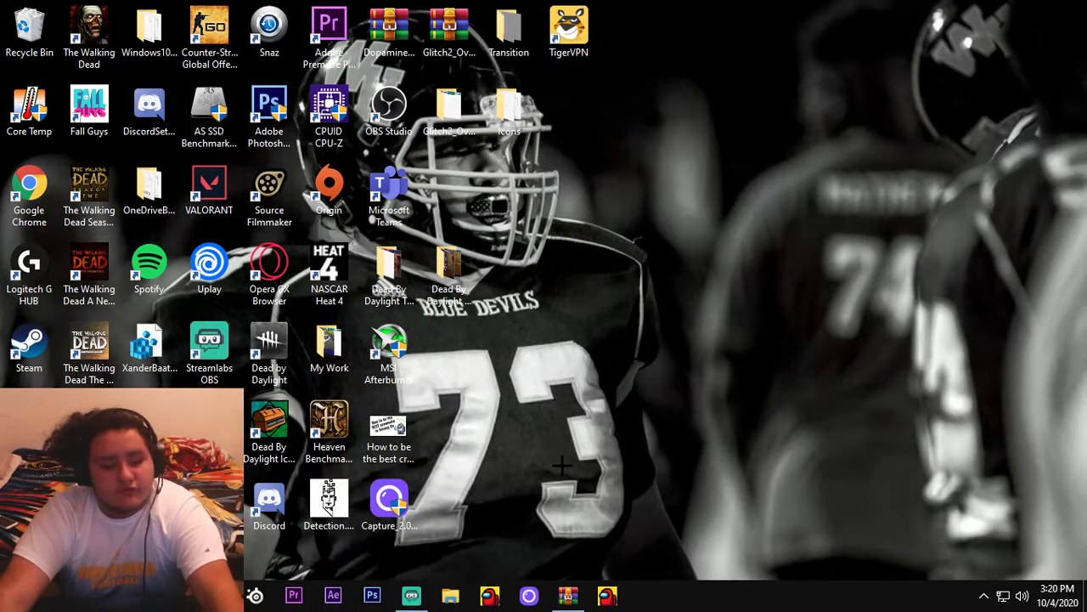
{"action": "mouse_move", "coordinate": [586, 502]}
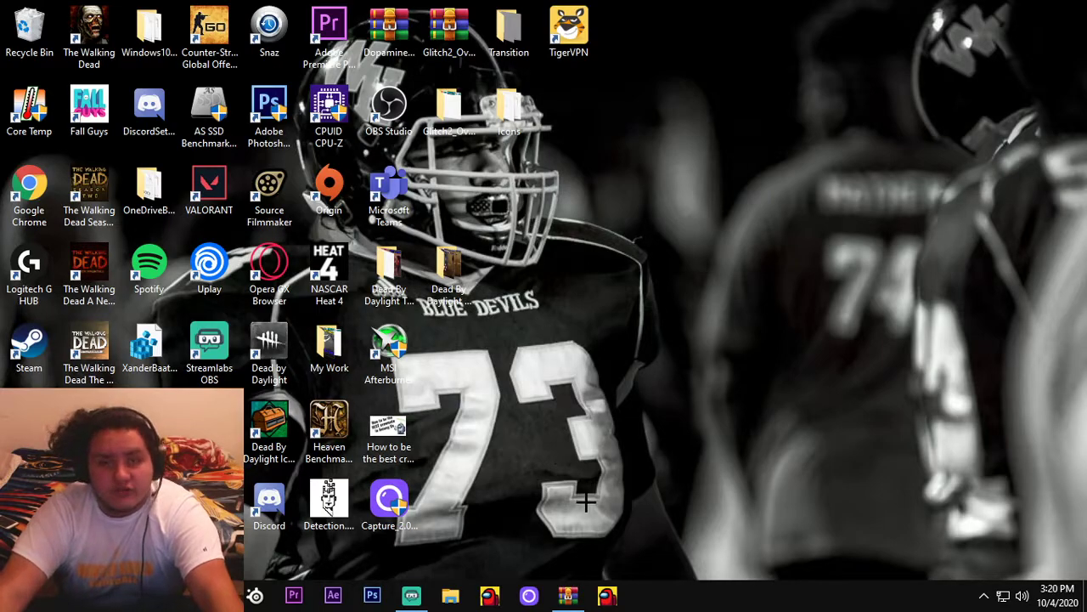
Bring the Streamlabs OBS window to the front from the taskbar
{"action": "left_click", "coordinate": [412, 595]}
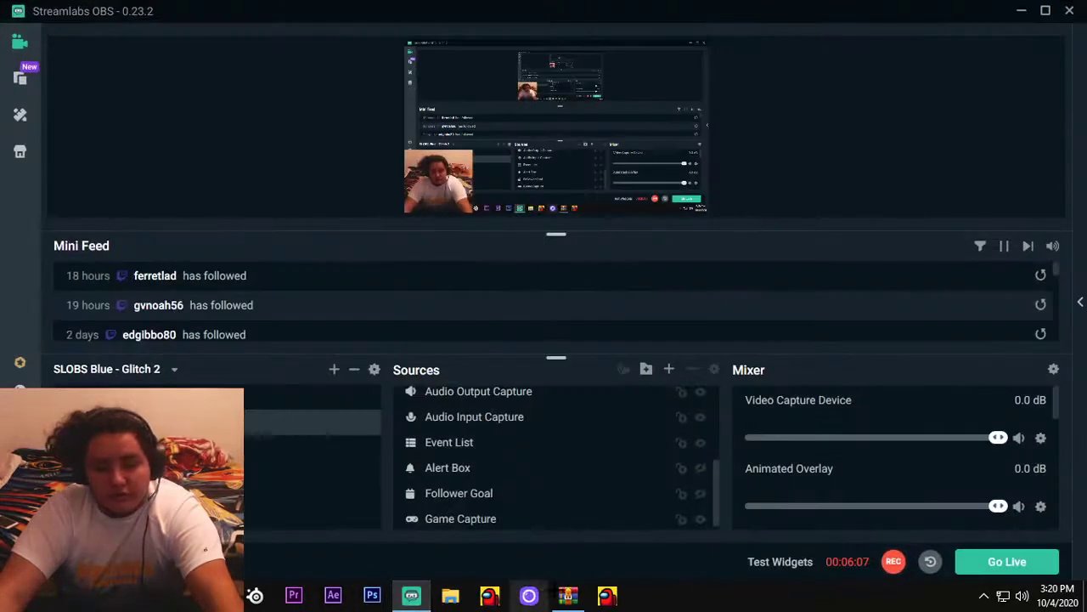